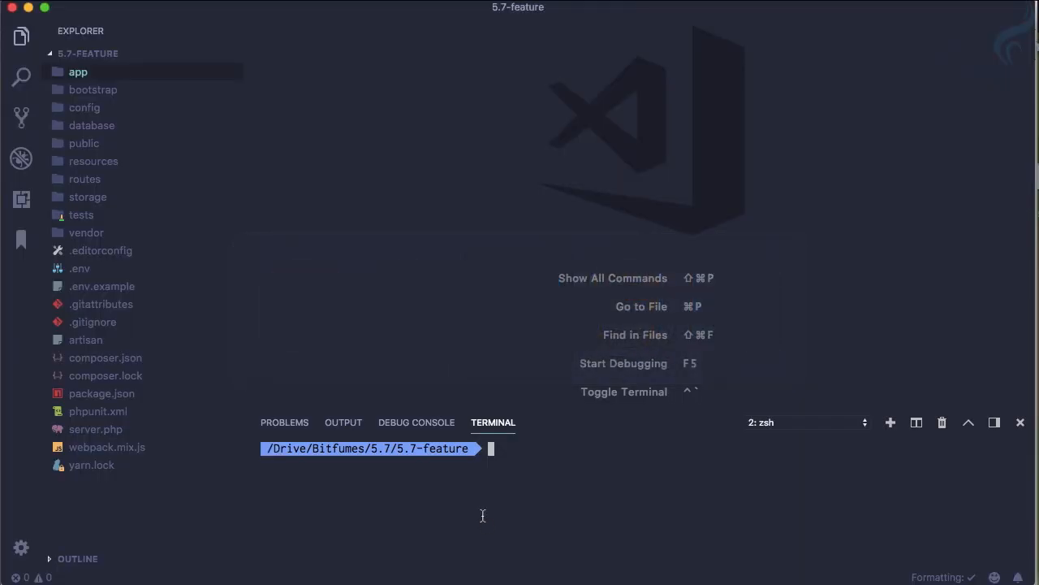
# Enter 'pa make:notification TestNotification' in the terminal, not yet run.
pyautogui.write('pa mak')
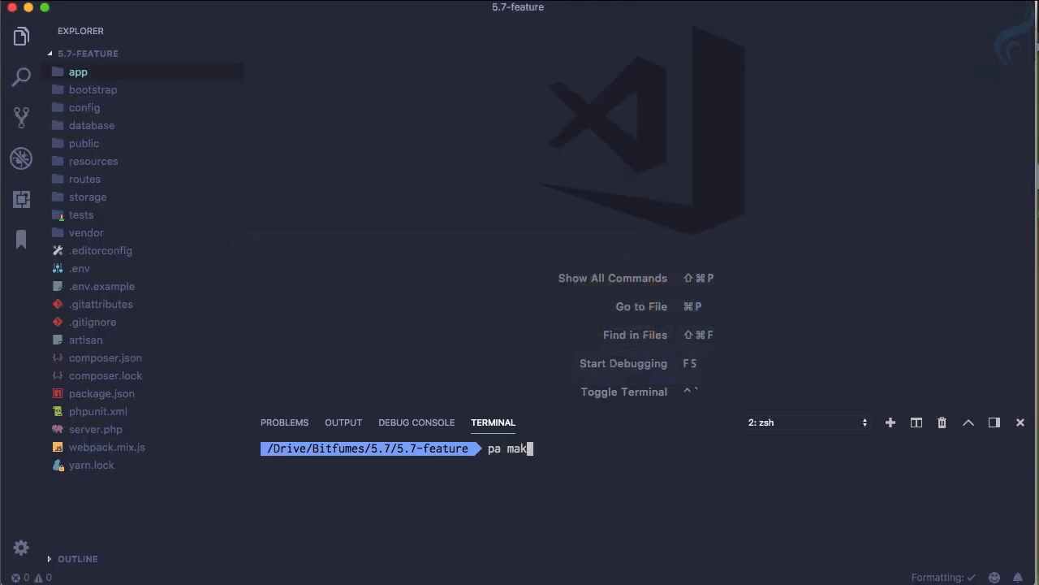
pyautogui.write('e:noti')
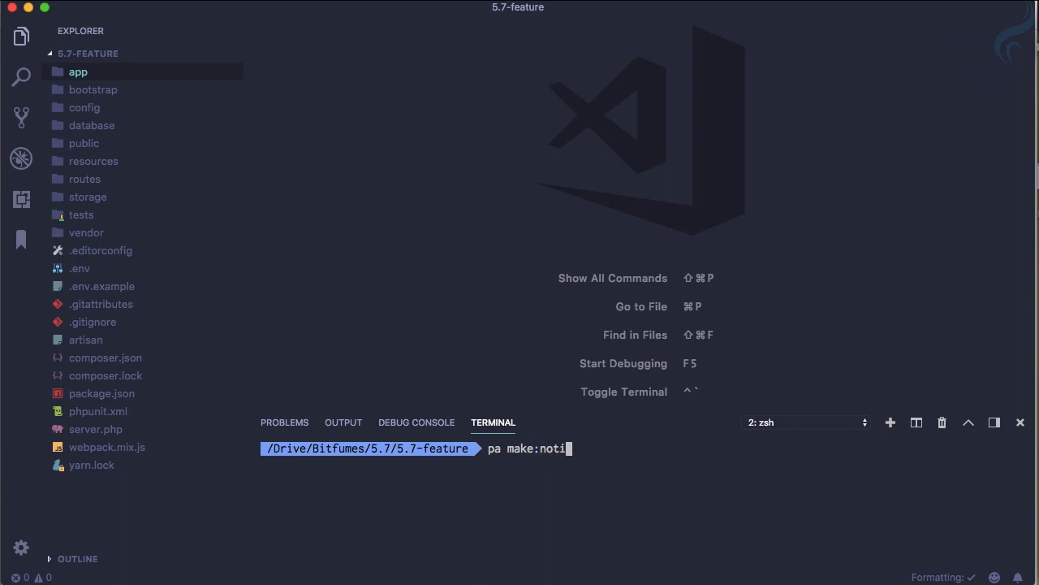
pyautogui.write('fication')
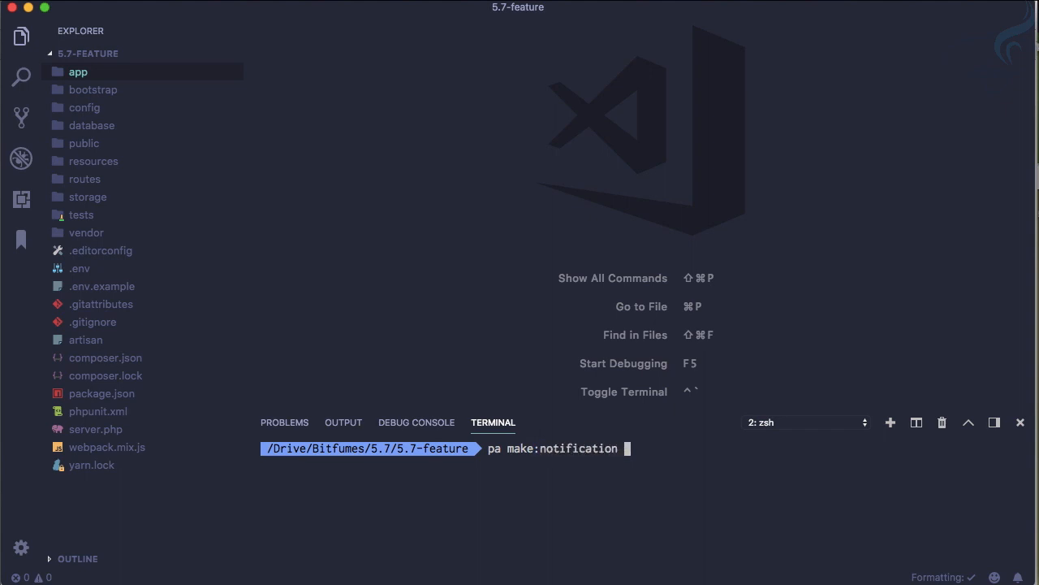
pyautogui.write('Test')
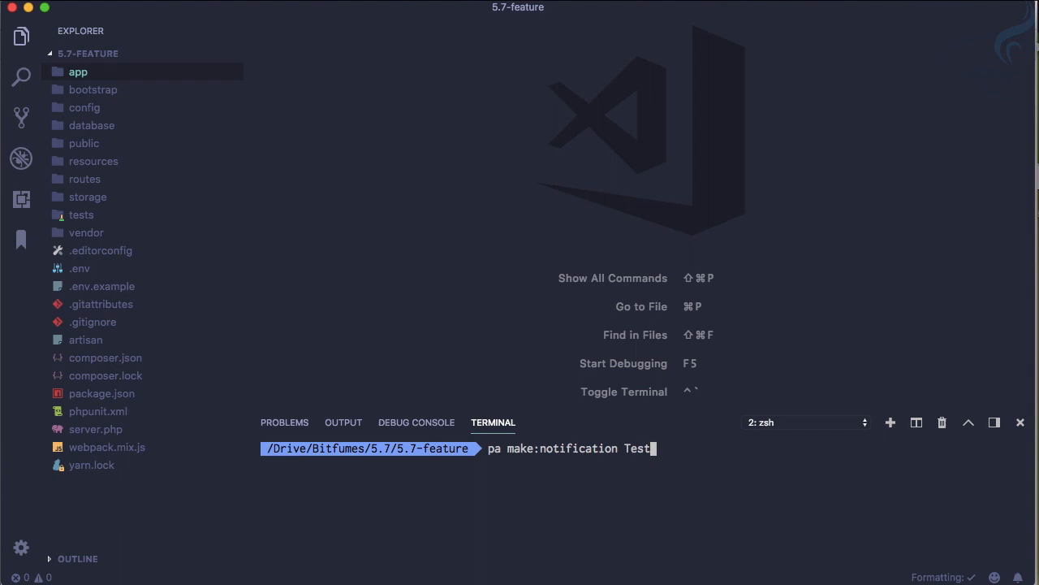
pyautogui.write('Notification')
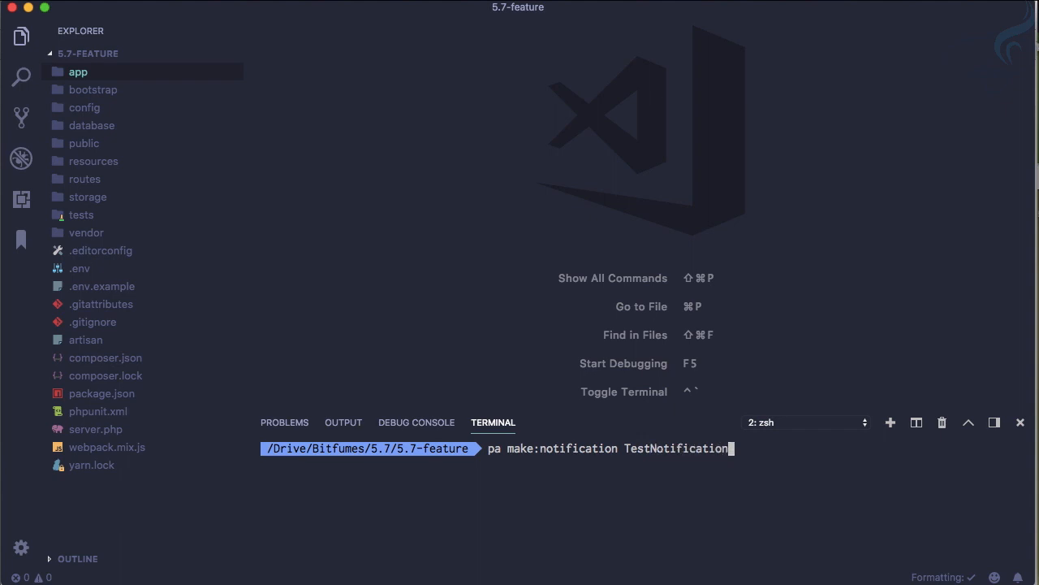
# Generate the notification class and open TestNotification.php via quick open search 'testno'.
pyautogui.press('cmd+p')
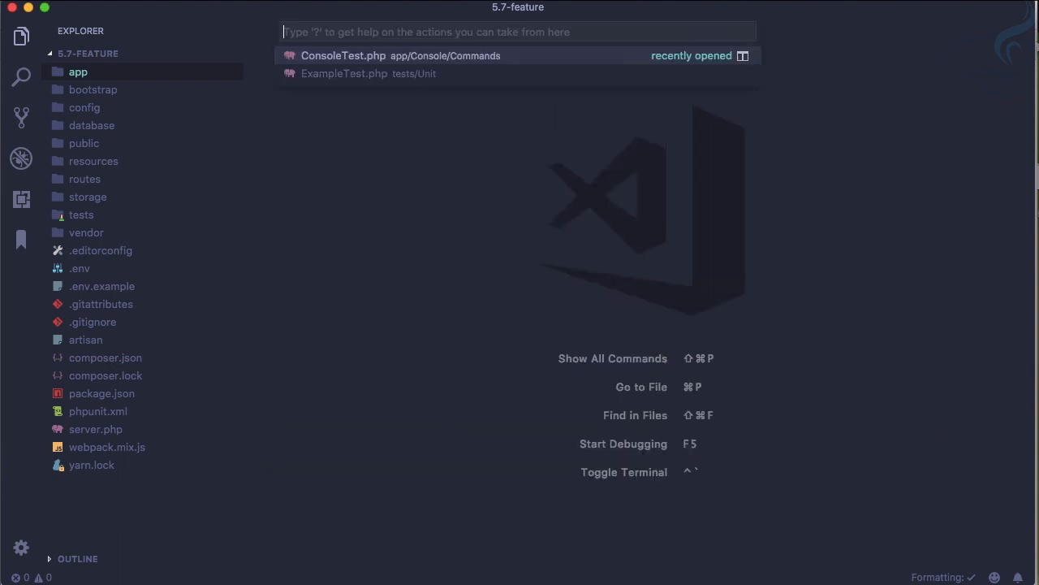
pyautogui.write('testno')
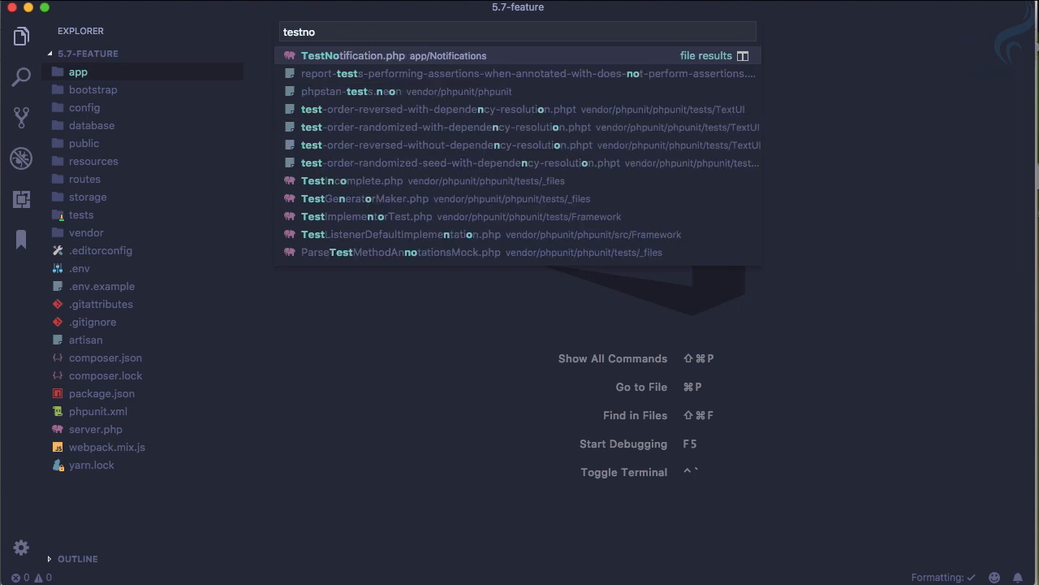
pyautogui.click(354, 56)
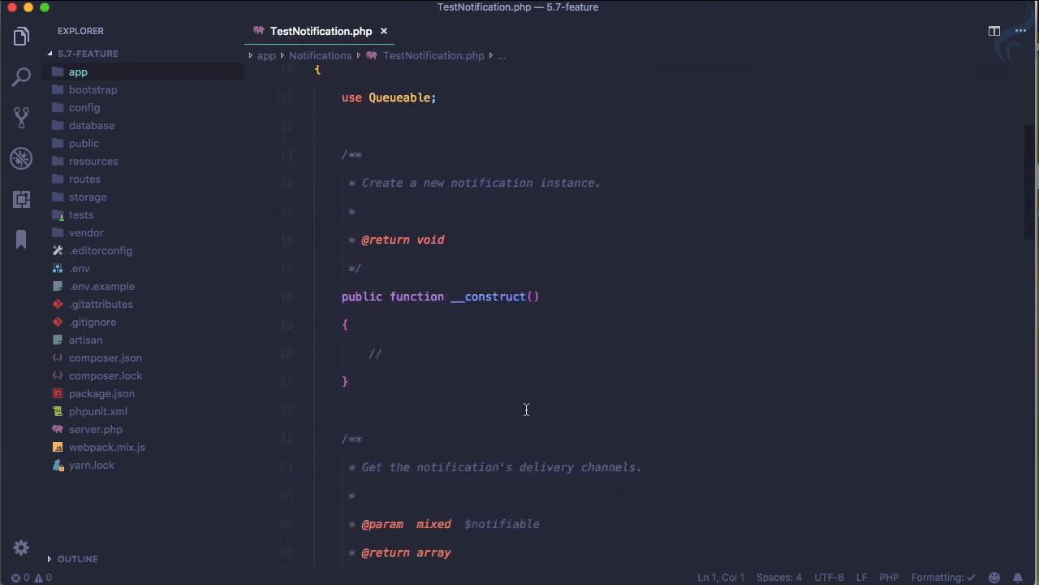
pyautogui.scroll(-3)
pyautogui.write('Route::ge')
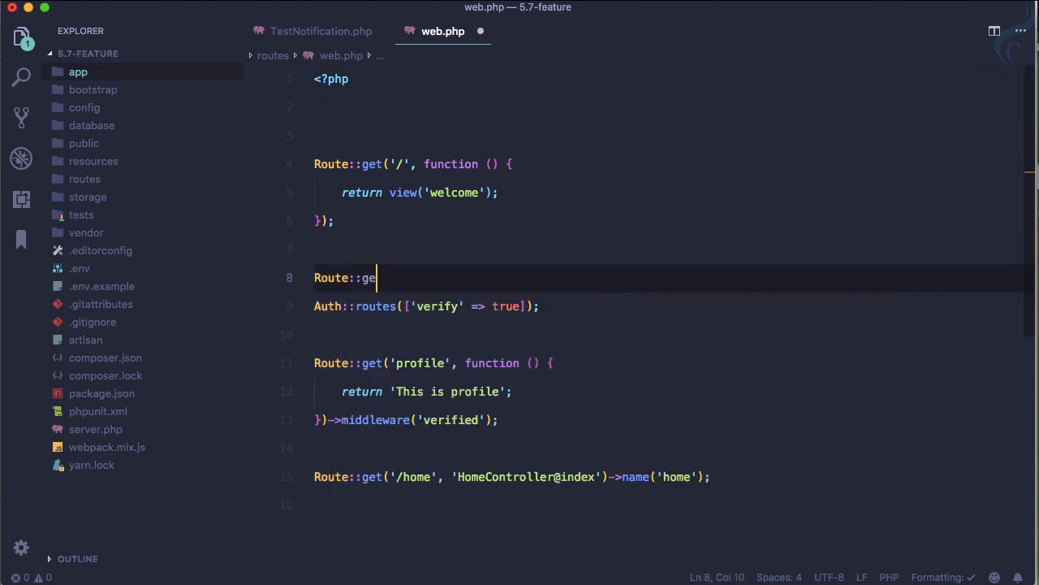
# Add a send-notification route calling auth()->user()->notify(new TestNotification) in web.php.
pyautogui.write("t('send')")
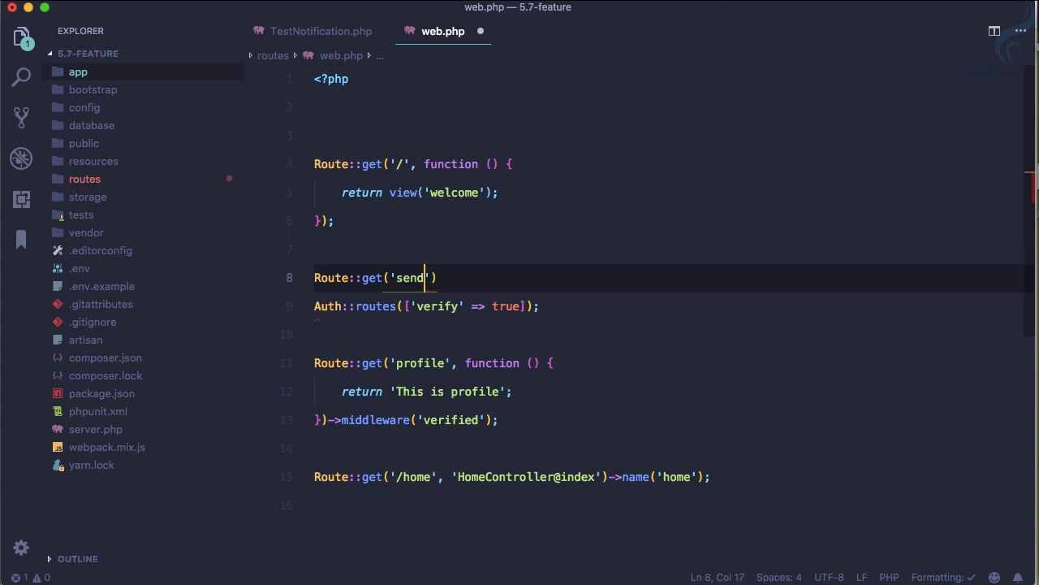
pyautogui.write('-notification')
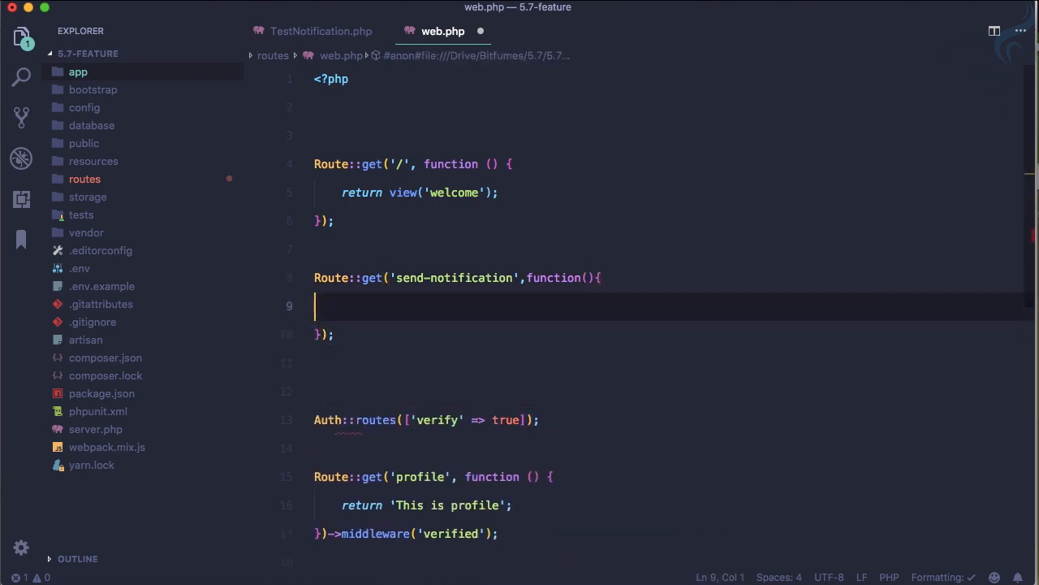
pyautogui.press('Tab')
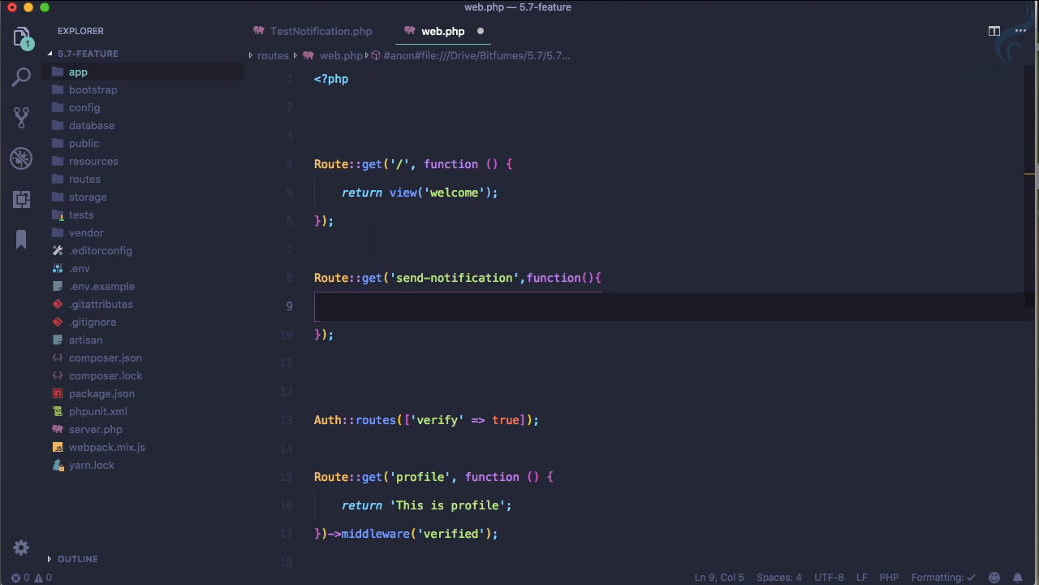
pyautogui.write('auth()->user()->')
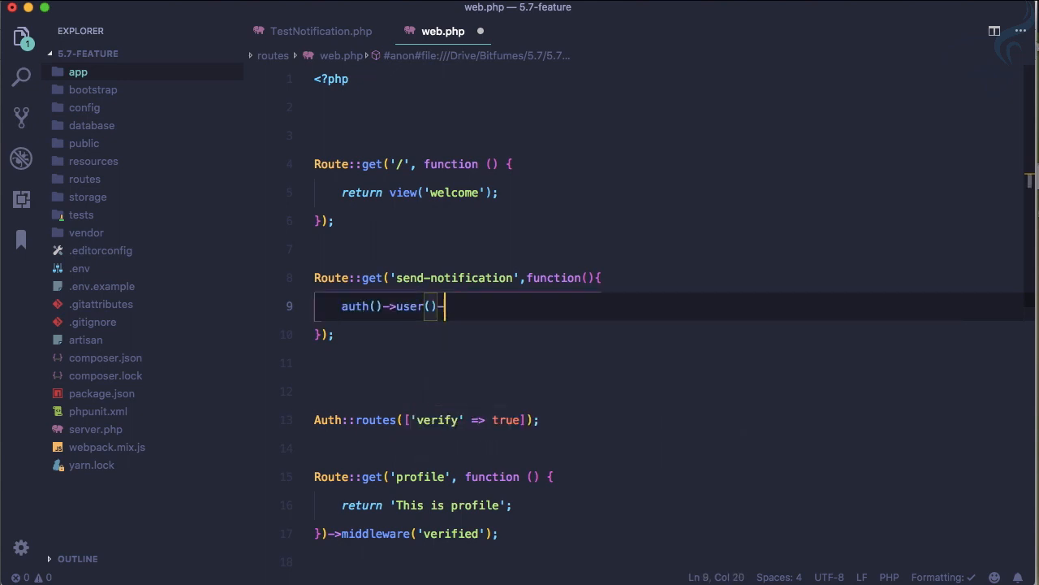
pyautogui.write('->not')
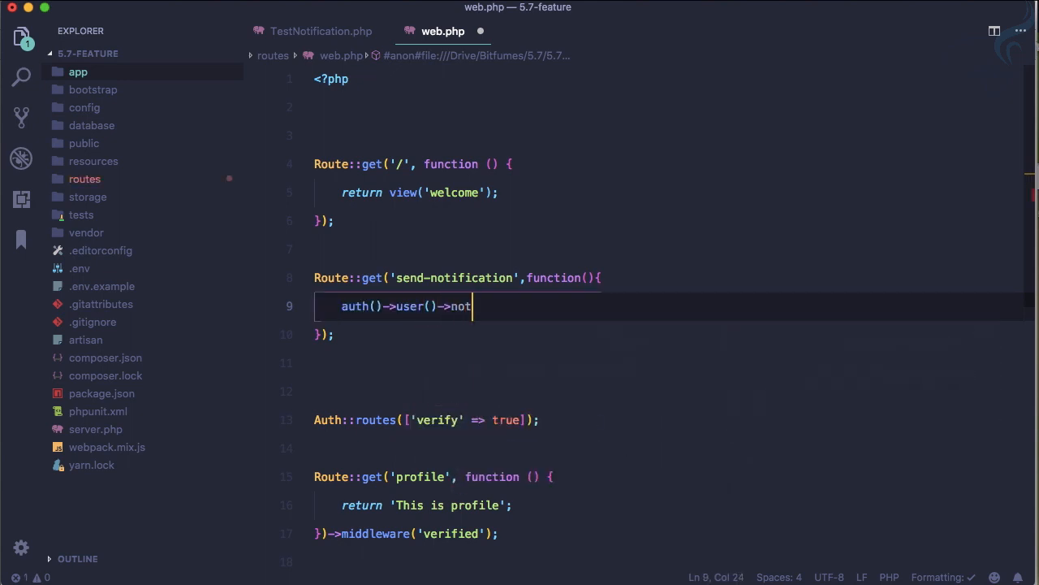
pyautogui.write('ify()')
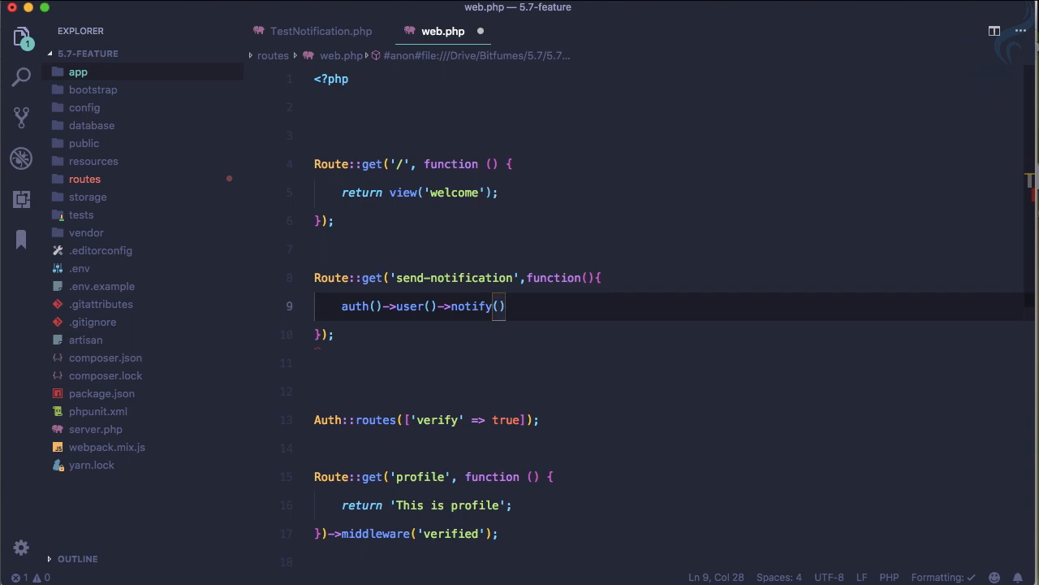
pyautogui.write('new Test')
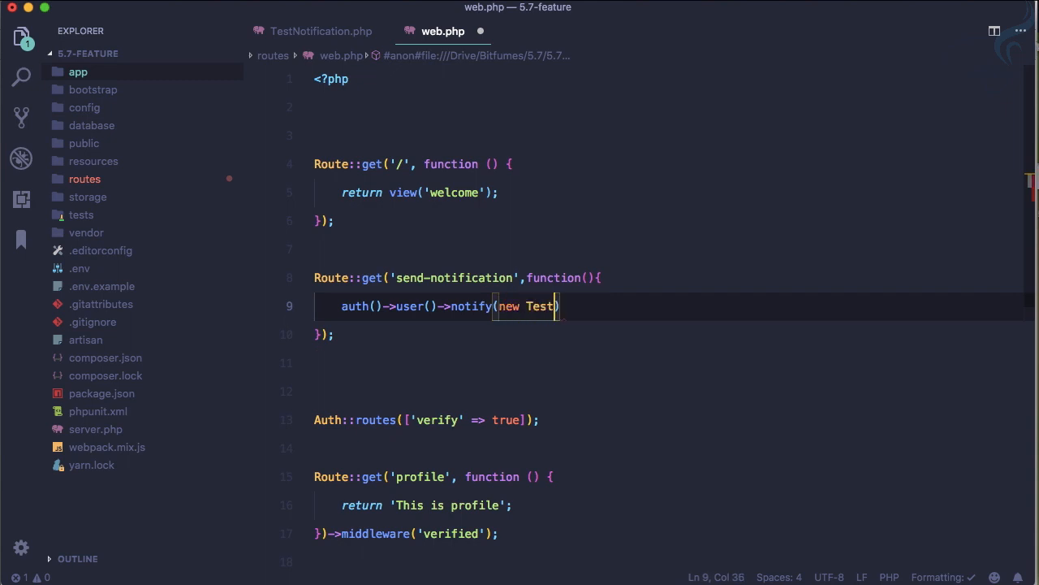
pyautogui.write('Notification')
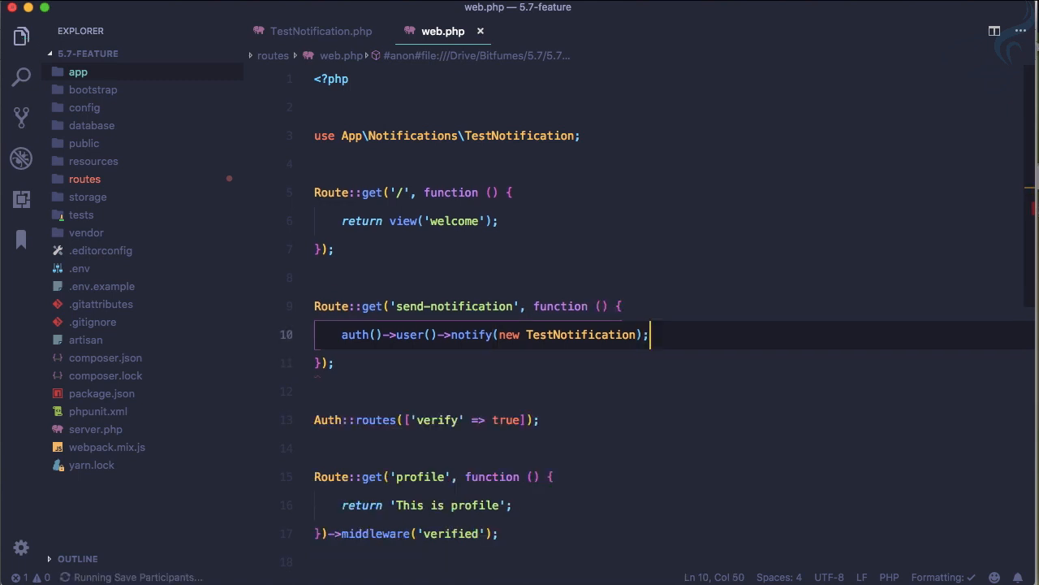
# Check the mail settings in .env, then select the send-notification route path.
pyautogui.click(79, 268)
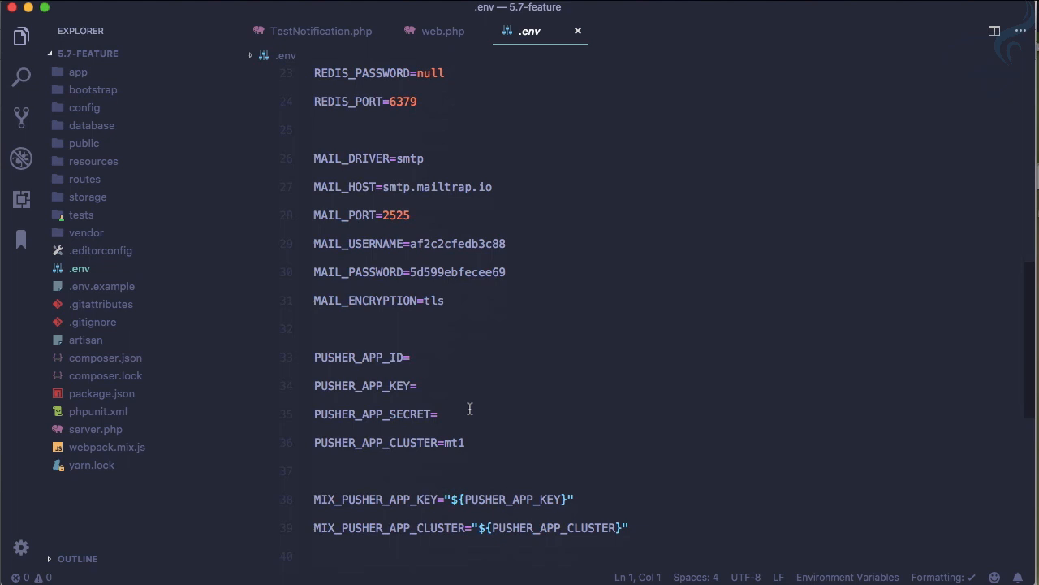
pyautogui.click(443, 31)
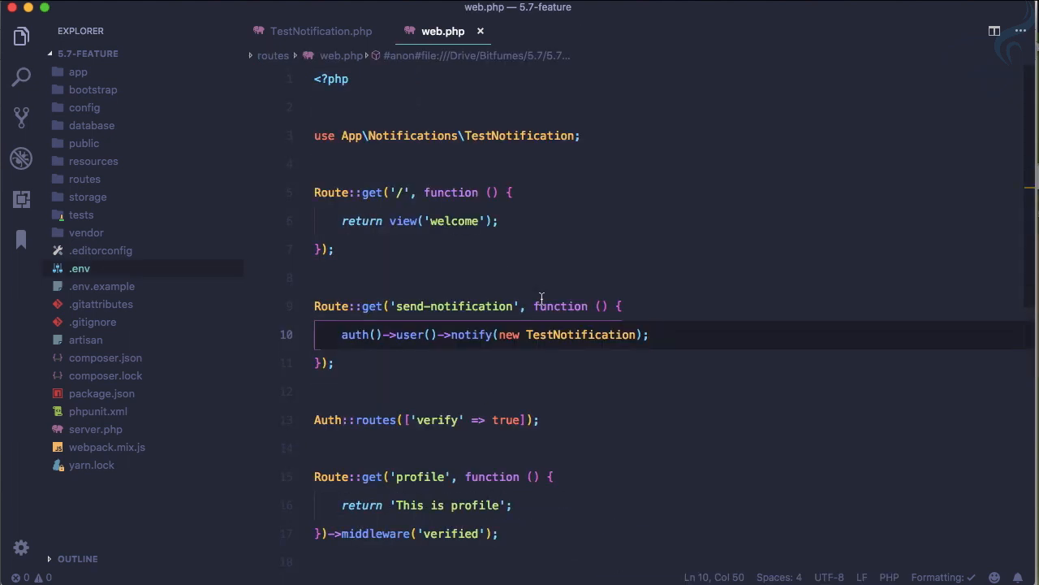
pyautogui.doubleClick(453, 306)
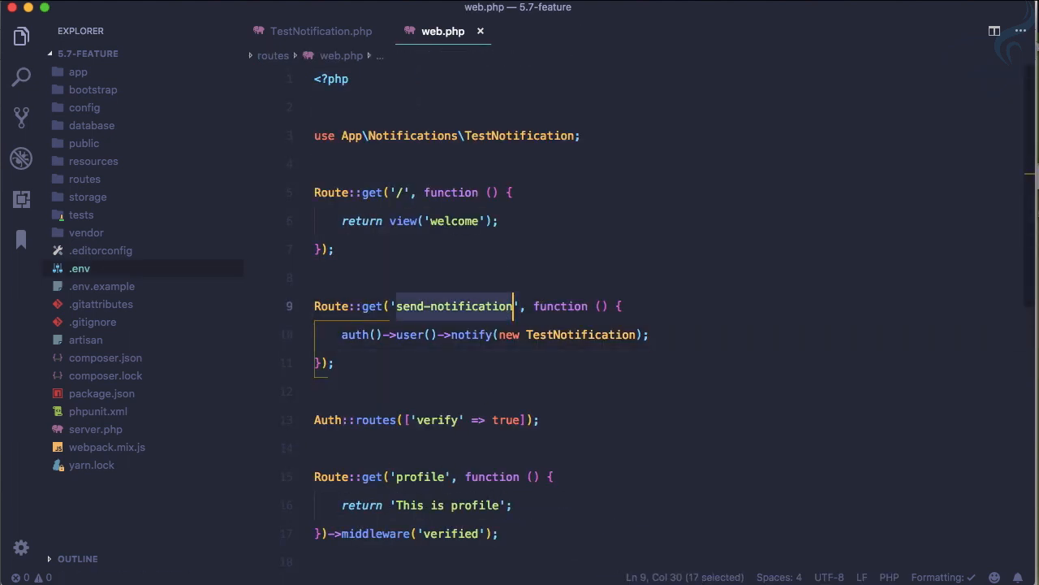
# Load 127.0.0.1:8000/send-notification in Chrome and open the Test Notification email in Mailtrap.
pyautogui.press('cmd+tab')
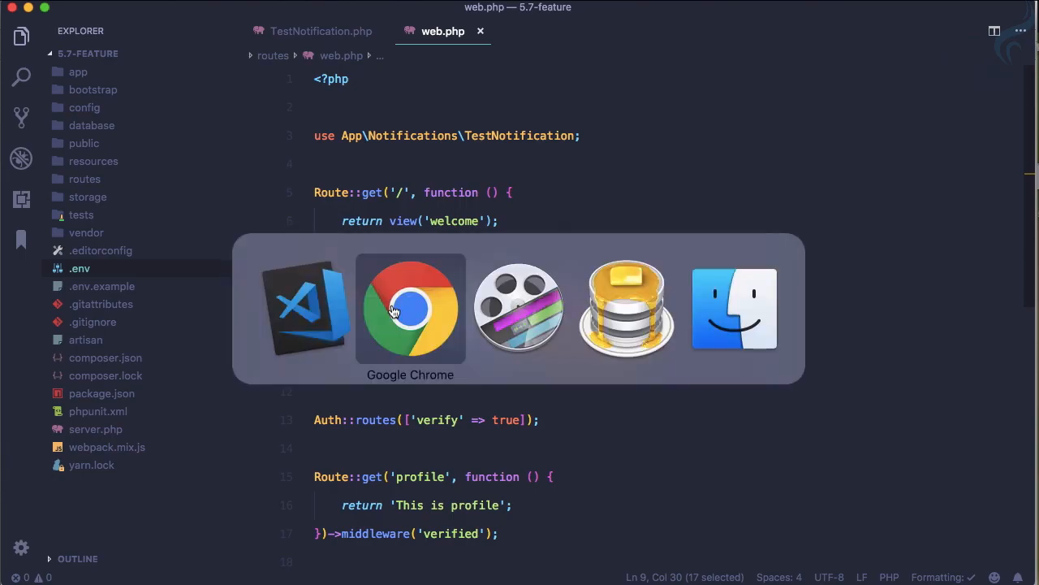
pyautogui.click(410, 308)
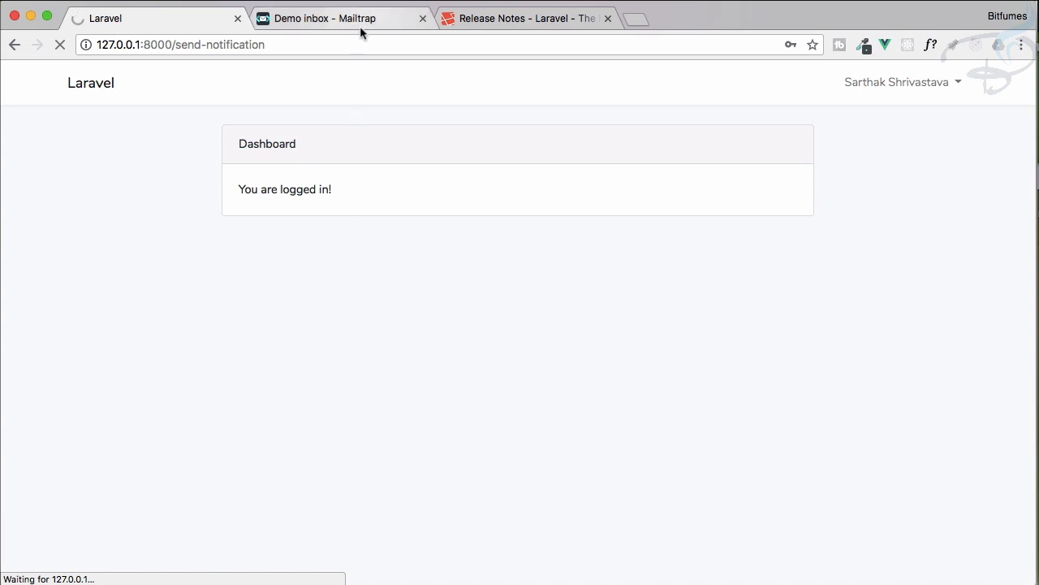
pyautogui.click(325, 18)
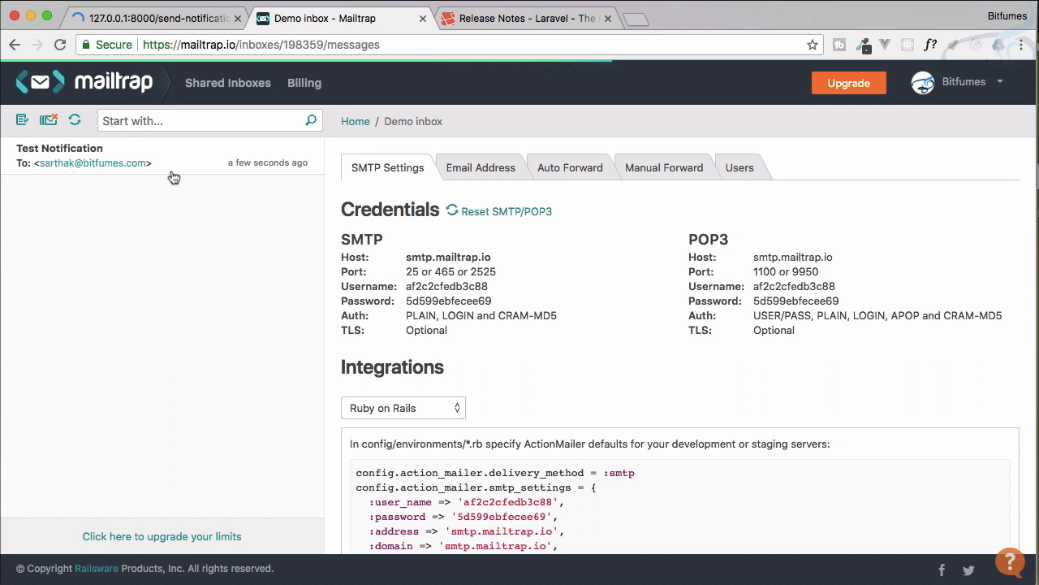
pyautogui.click(90, 154)
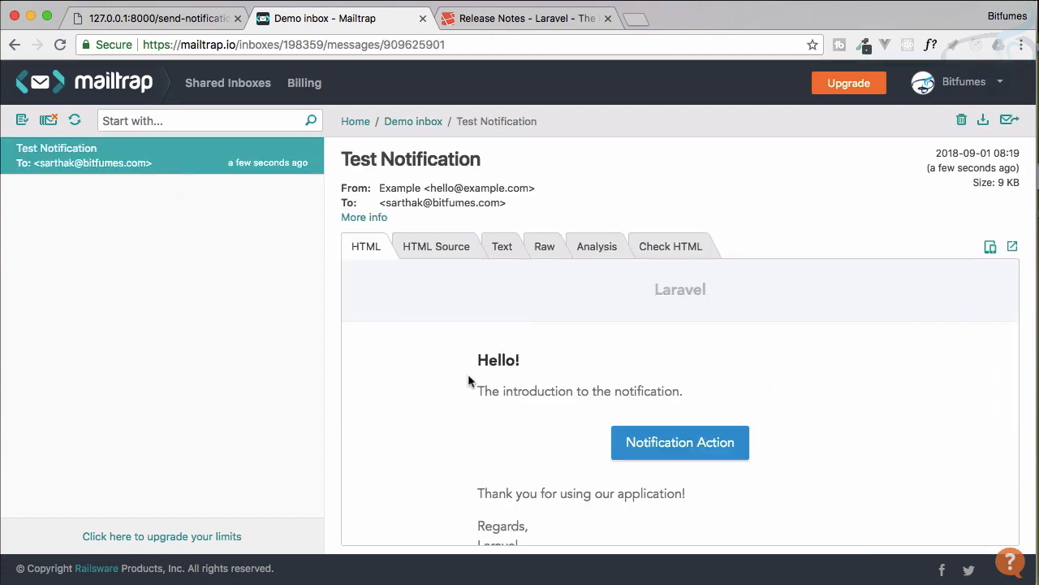
pyautogui.moveTo(464, 372)
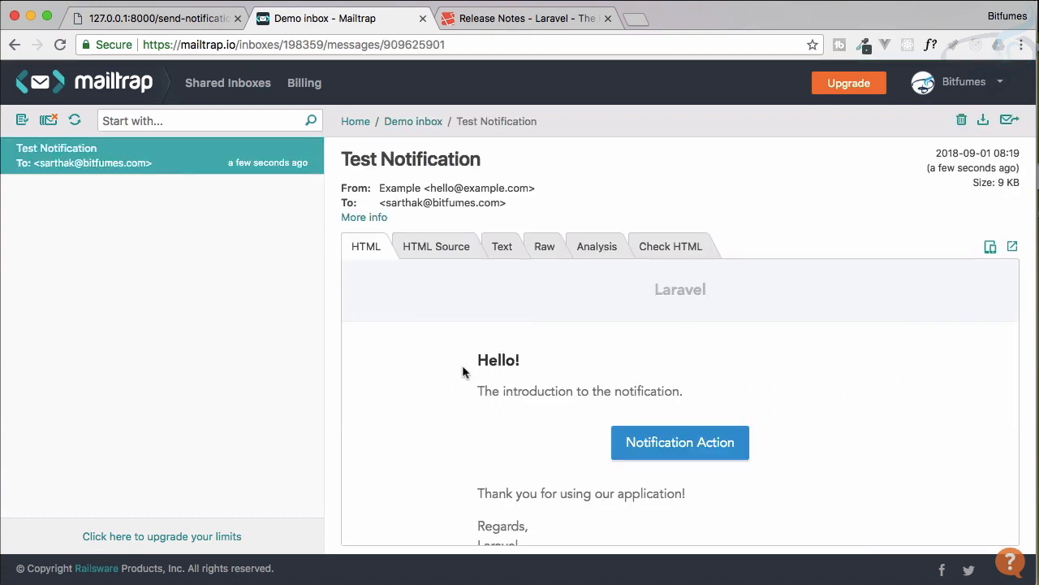
pyautogui.click(154, 18)
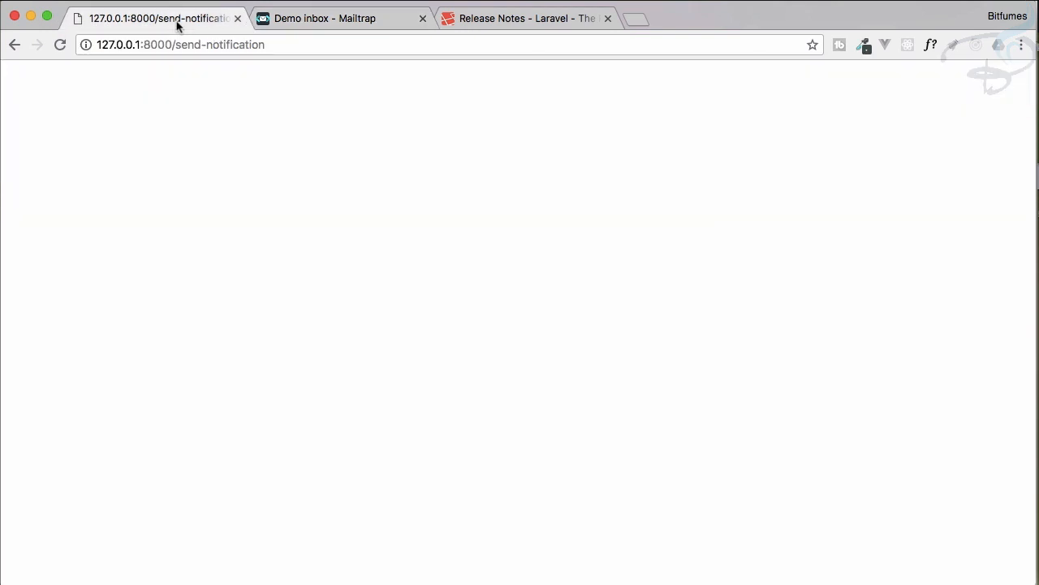
pyautogui.click(325, 18)
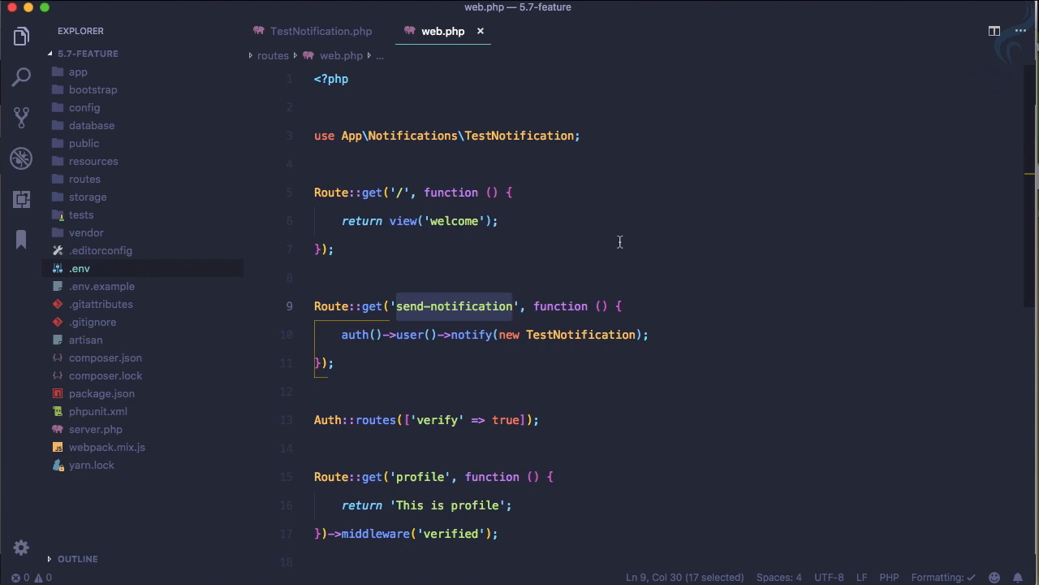
pyautogui.moveTo(187, 125)
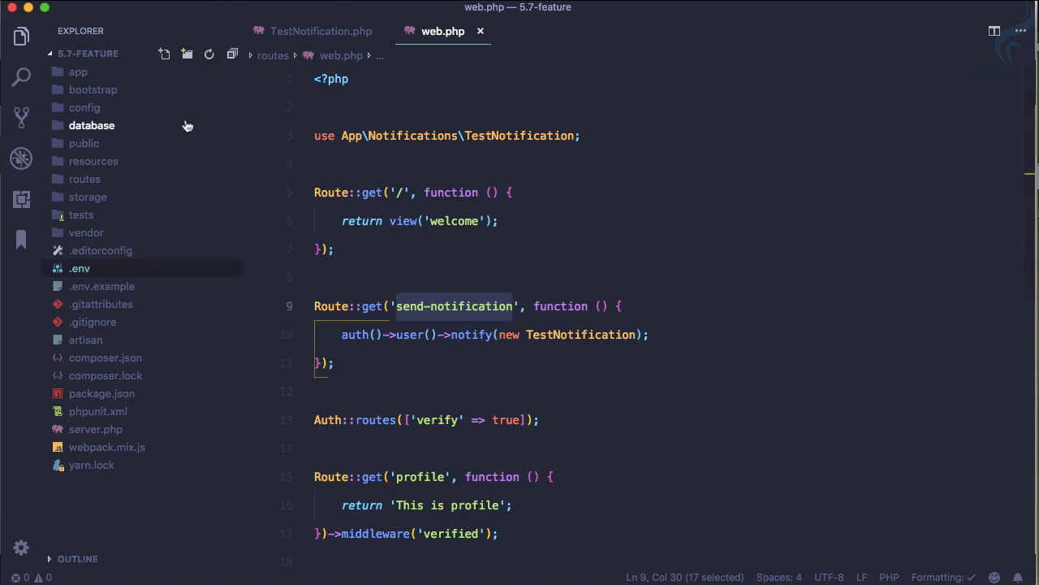
pyautogui.moveTo(132, 192)
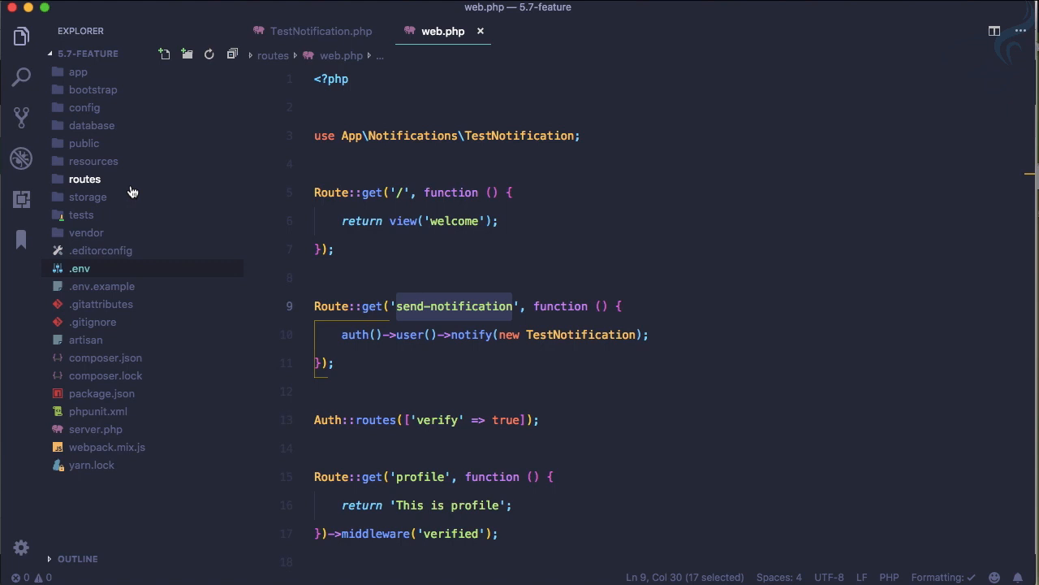
# Select the introduction sentence in TestNotification.php's toMail line.
pyautogui.click(322, 30)
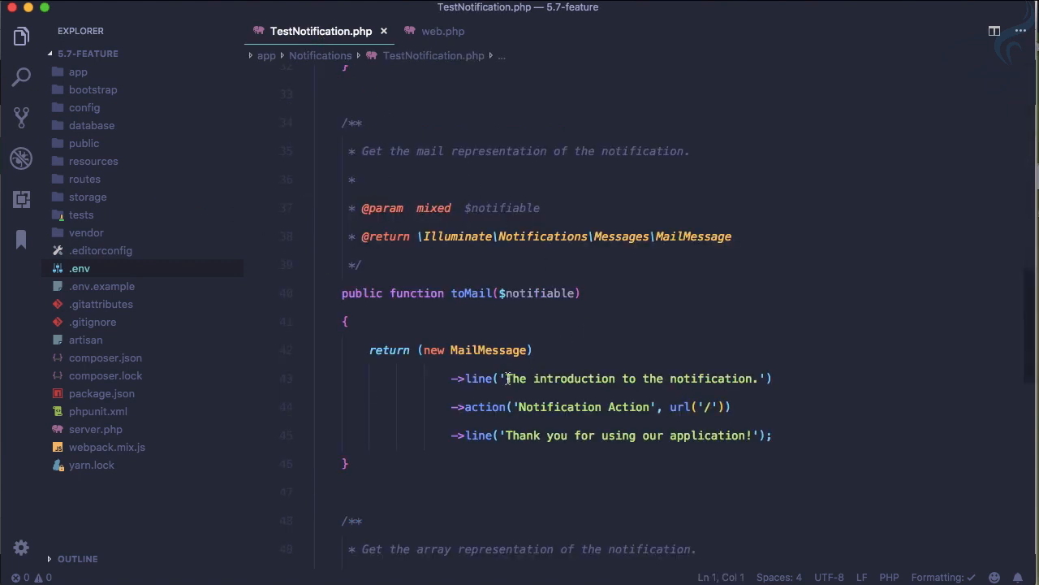
pyautogui.moveTo(506, 378); pyautogui.dragTo(745, 377)
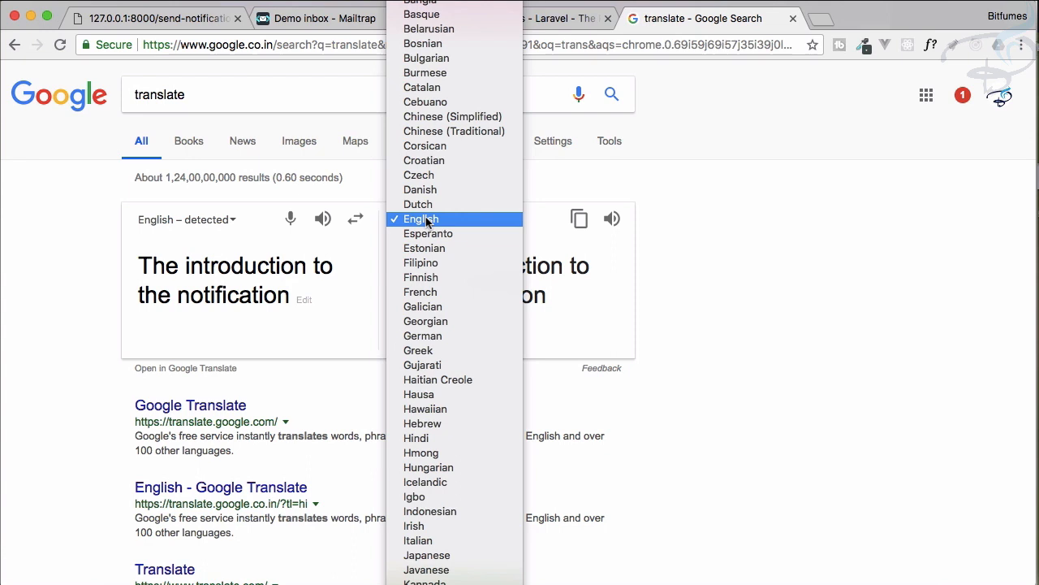
# Set the Google translator's target language to French.
pyautogui.scroll(-3)
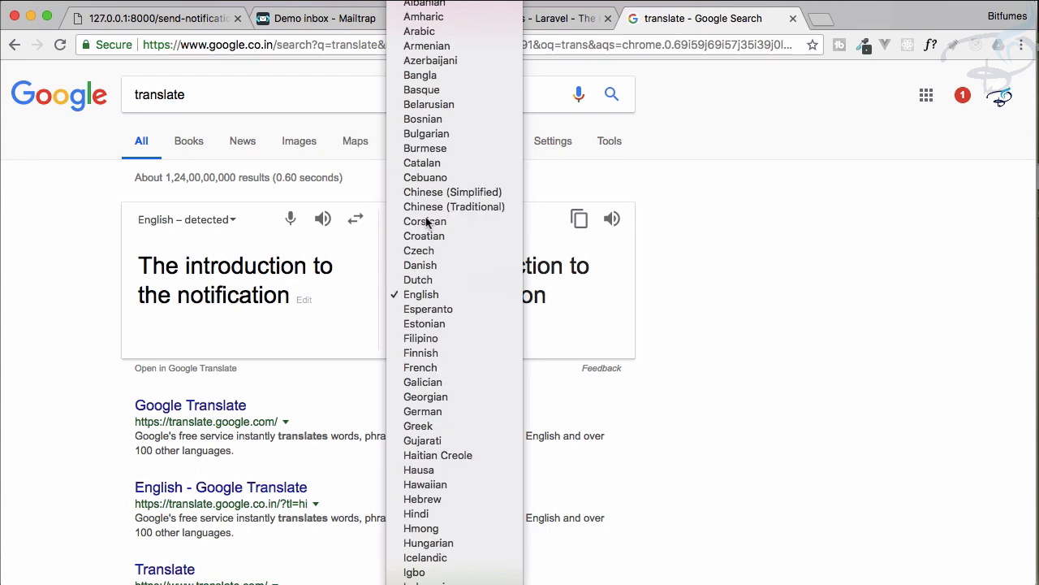
pyautogui.click(421, 367)
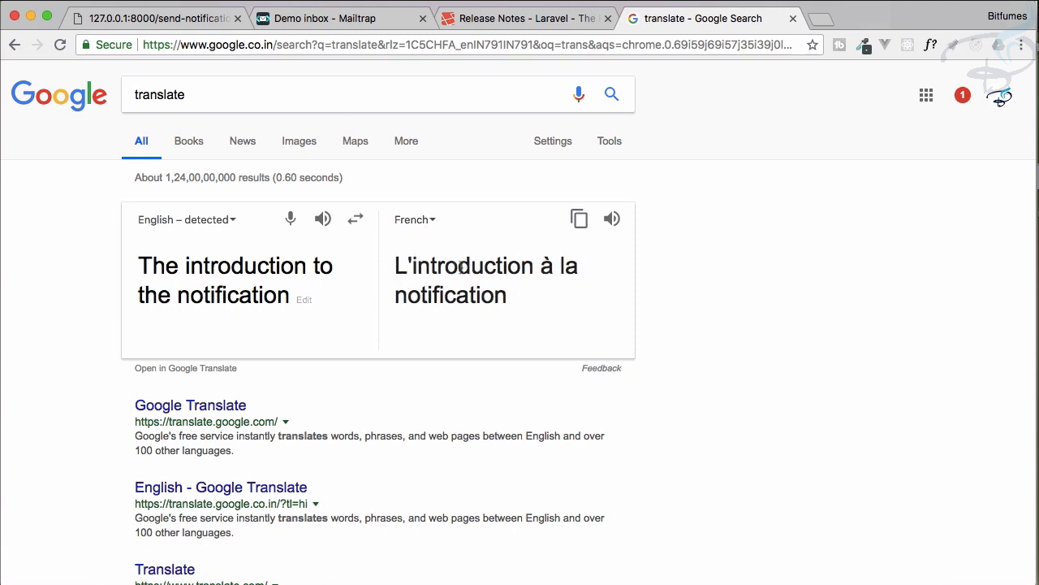
pyautogui.moveTo(177, 250)
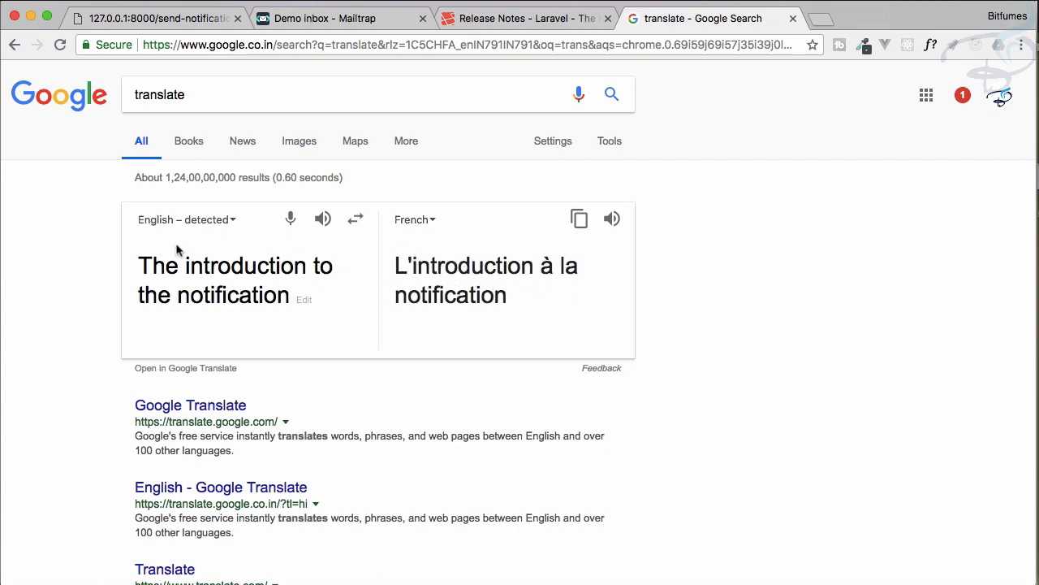
pyautogui.moveTo(569, 238)
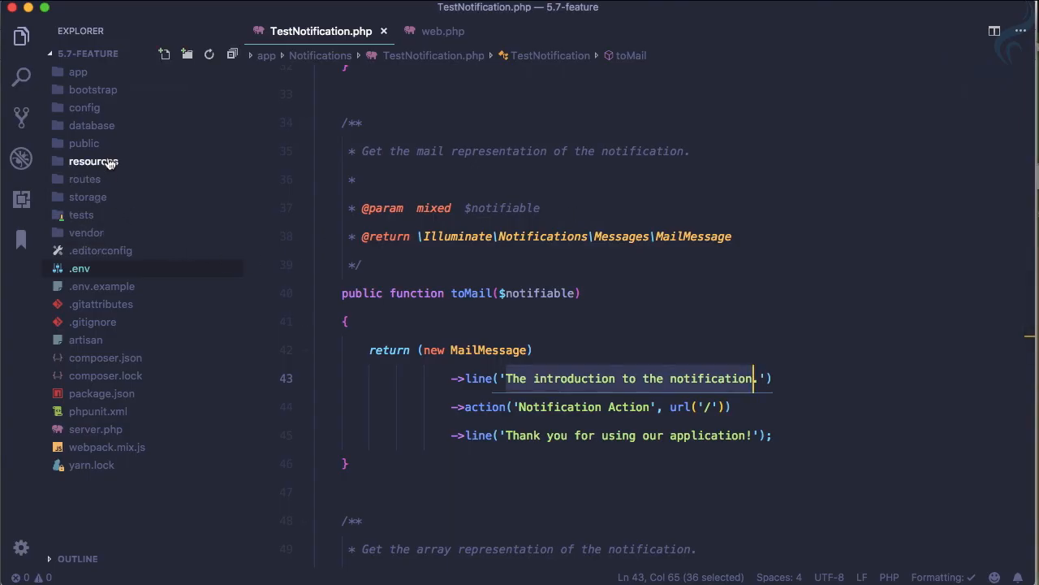
# Create resources/lang/en/notification.php returning 'title' => 'The introduction to the notification.'.
pyautogui.click(93, 161)
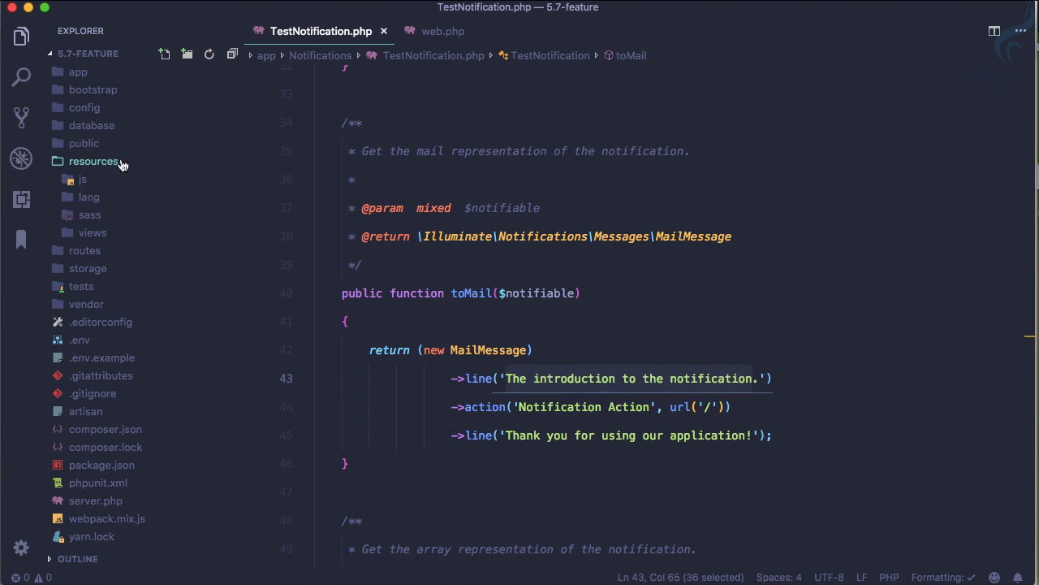
pyautogui.click(89, 197)
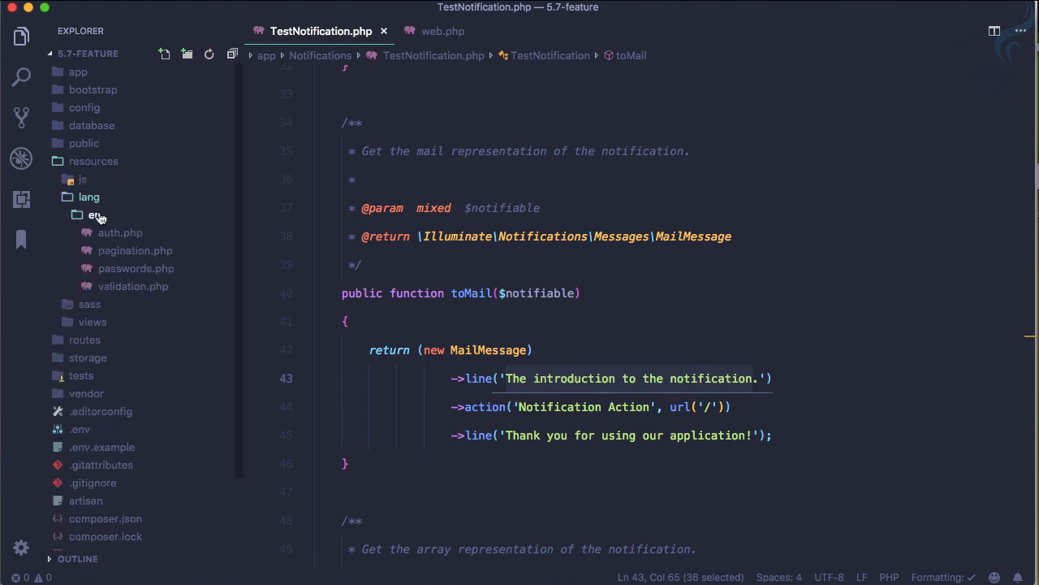
pyautogui.moveTo(104, 218)
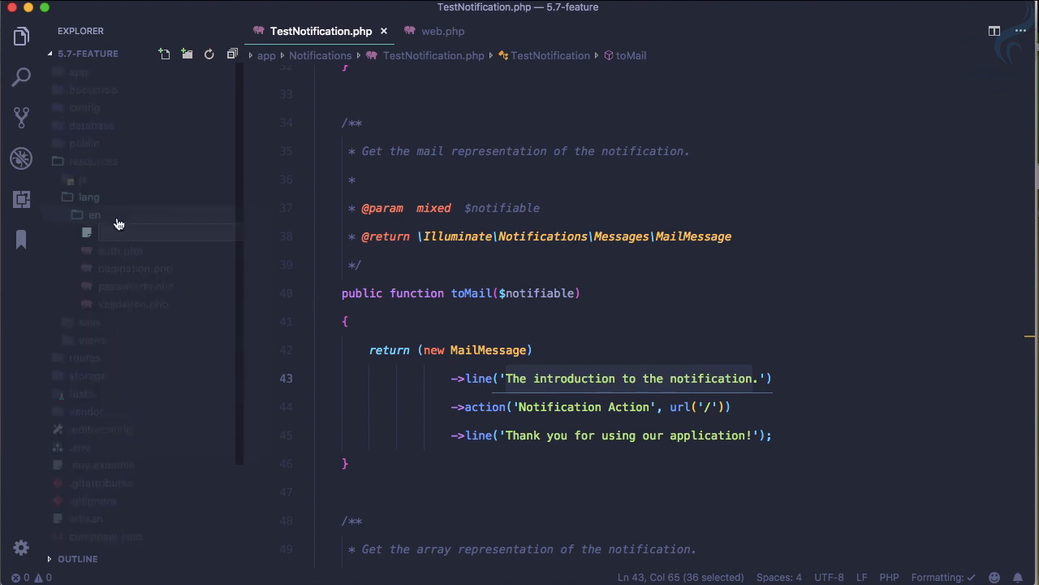
pyautogui.write('notific')
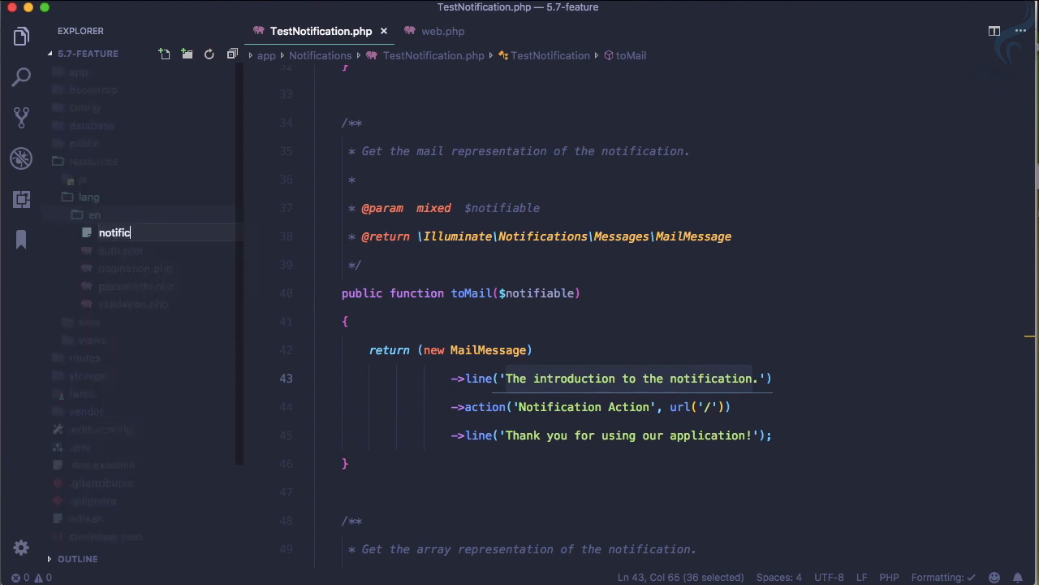
pyautogui.write('notification.php')
pyautogui.write('return')
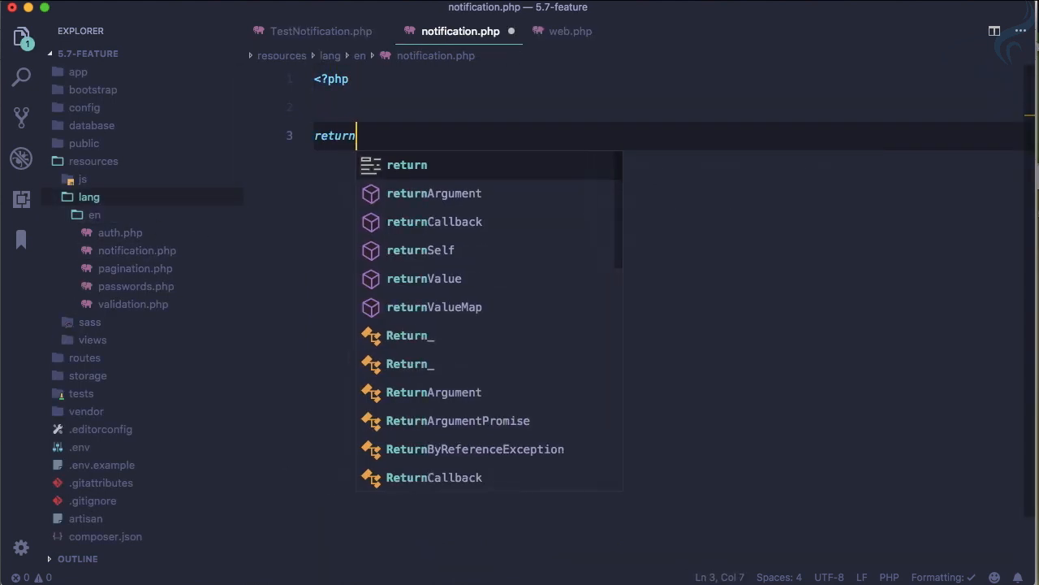
pyautogui.write('[')
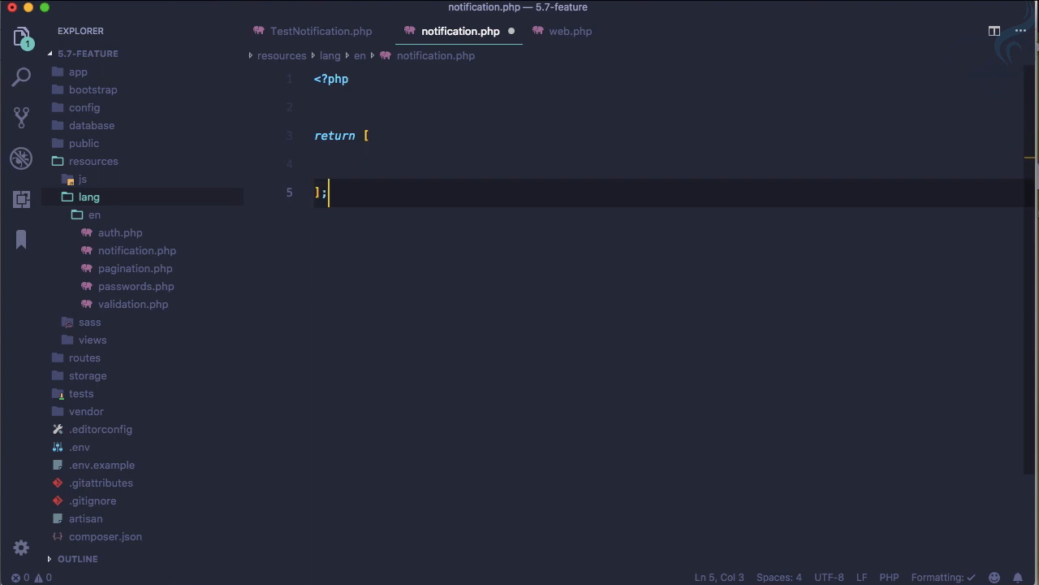
pyautogui.write("''")
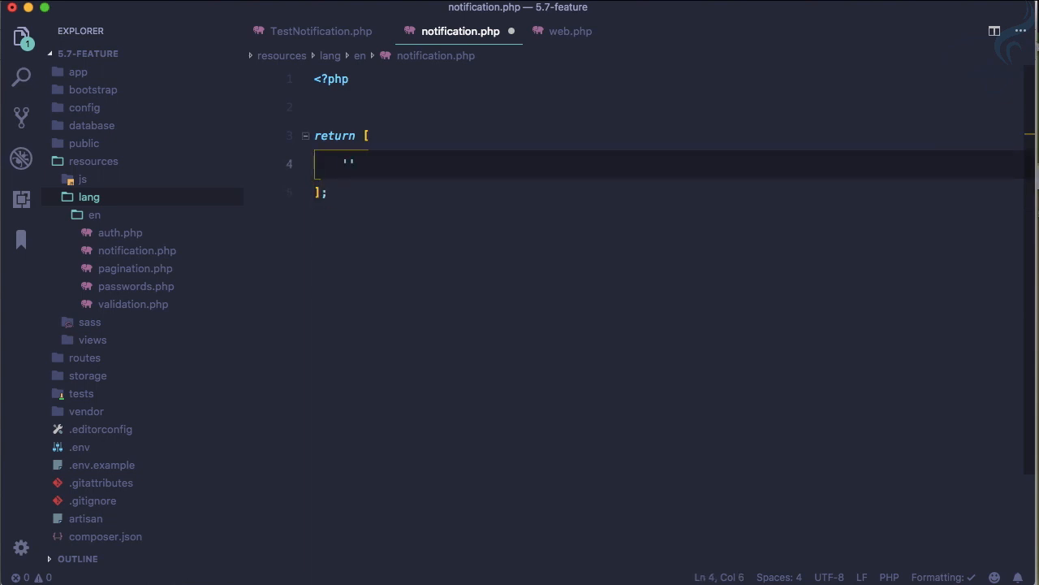
pyautogui.write('title')
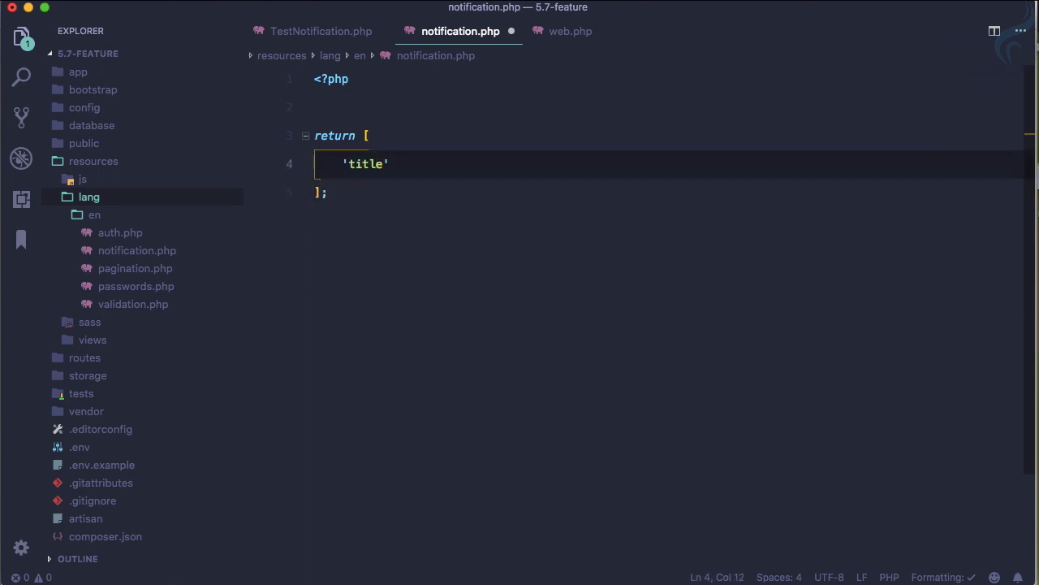
pyautogui.click(321, 31)
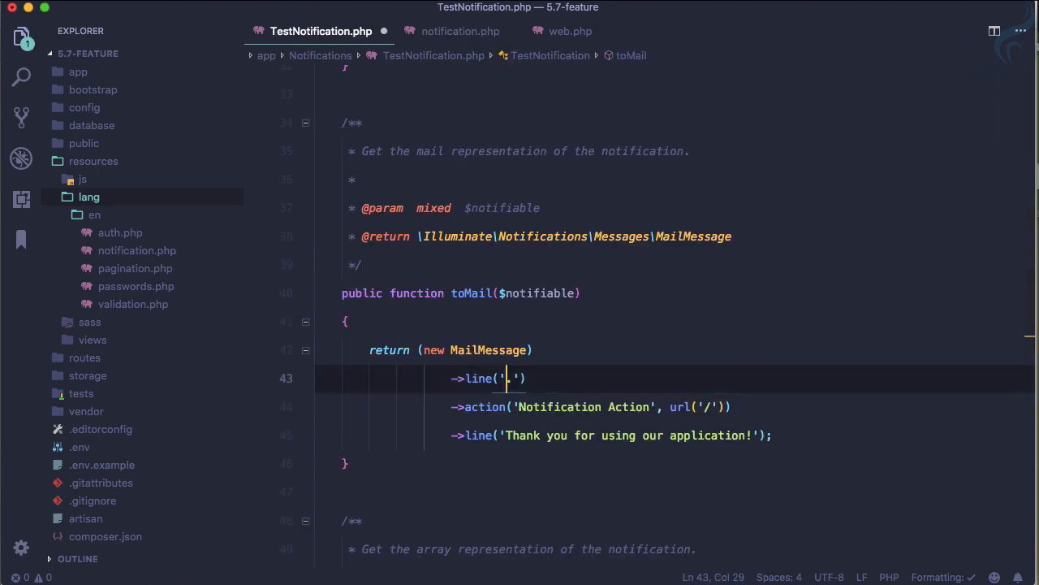
pyautogui.click(461, 31)
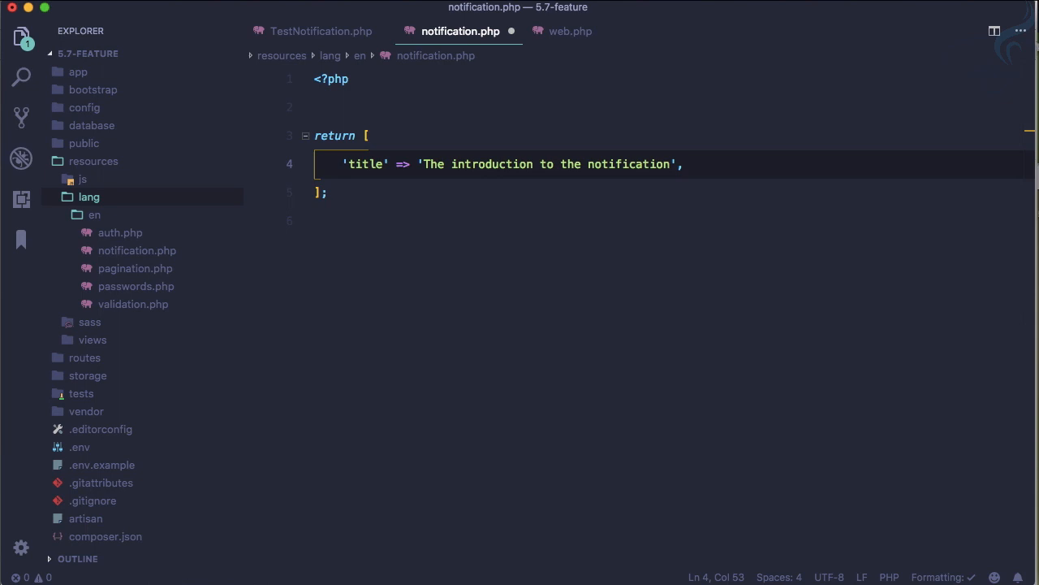
pyautogui.write('.')
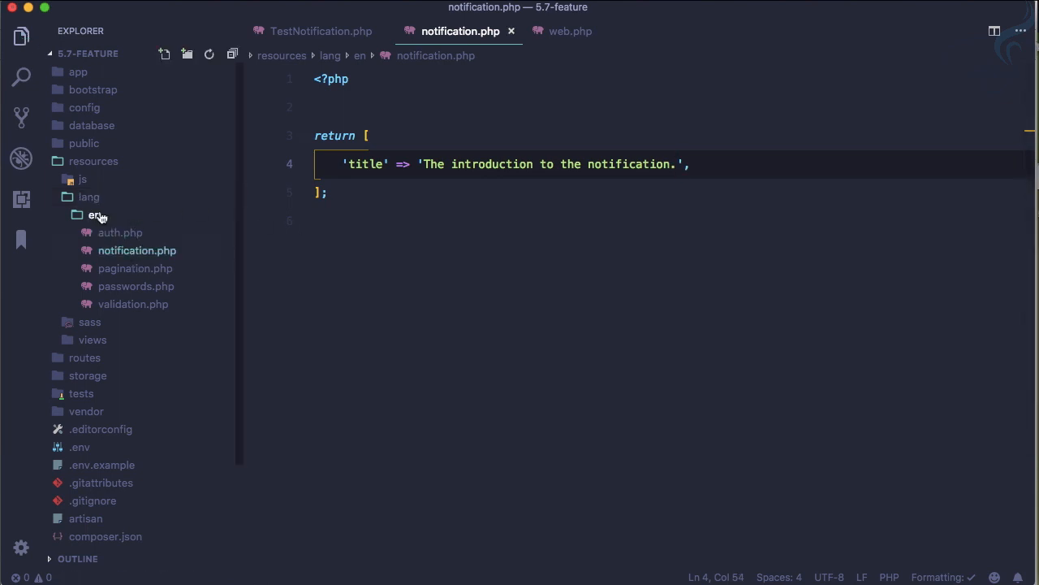
# Create resources/lang/fr/notification.php containing the English file's title entry.
pyautogui.rightClick(98, 214)
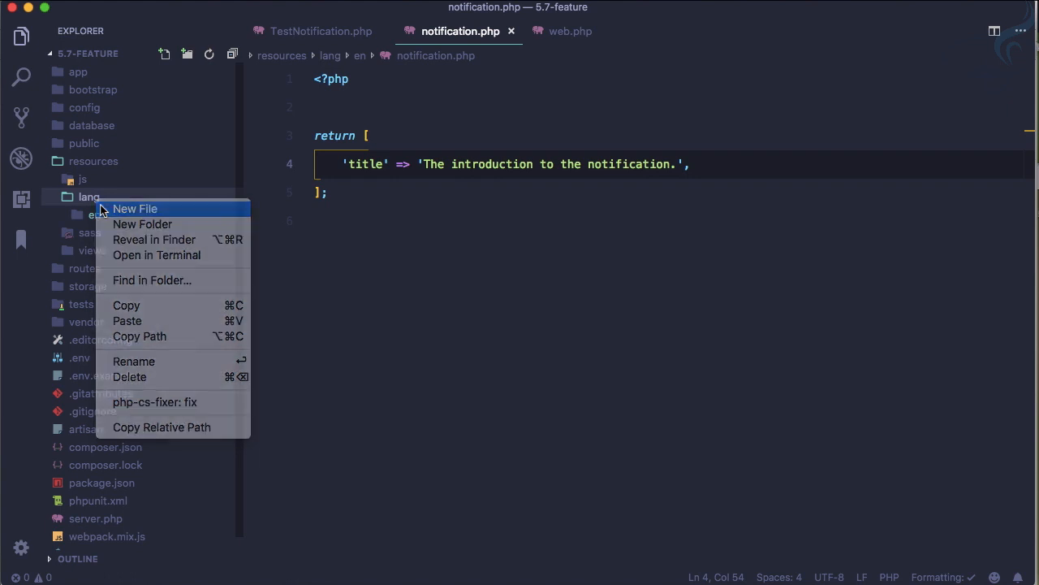
pyautogui.click(142, 223)
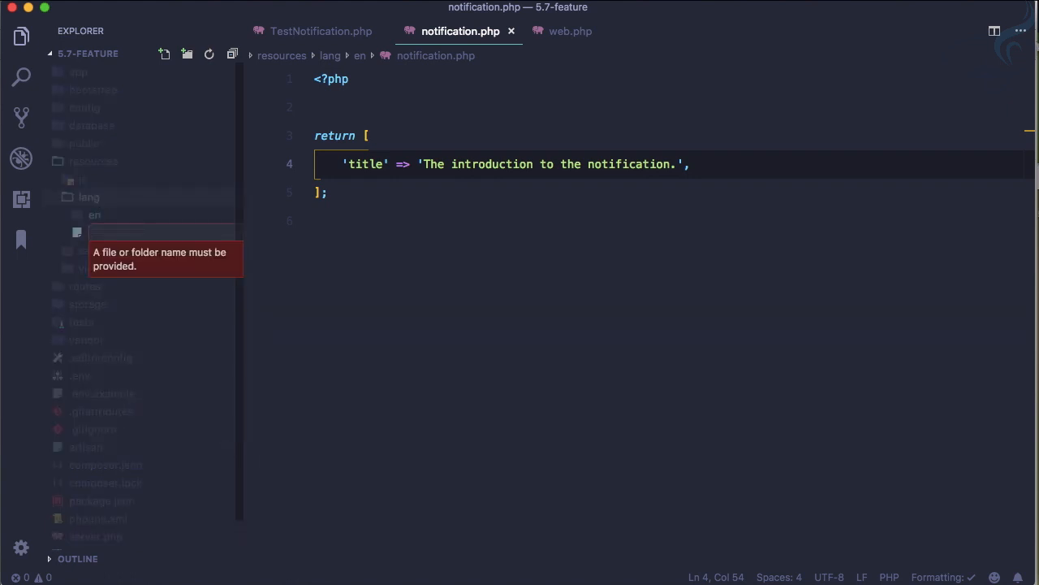
pyautogui.rightClick(87, 196)
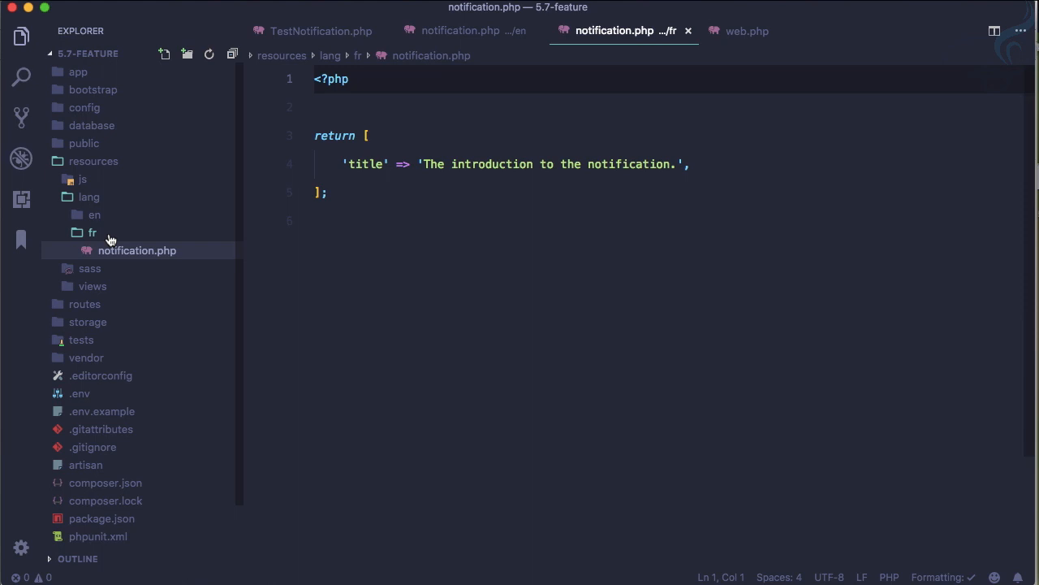
pyautogui.click(94, 214)
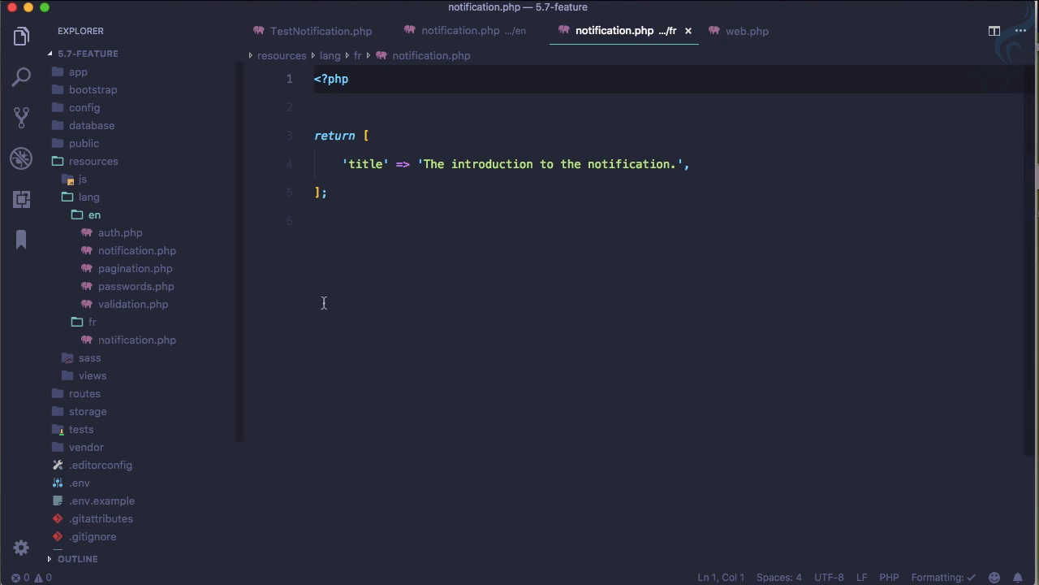
pyautogui.click(362, 164)
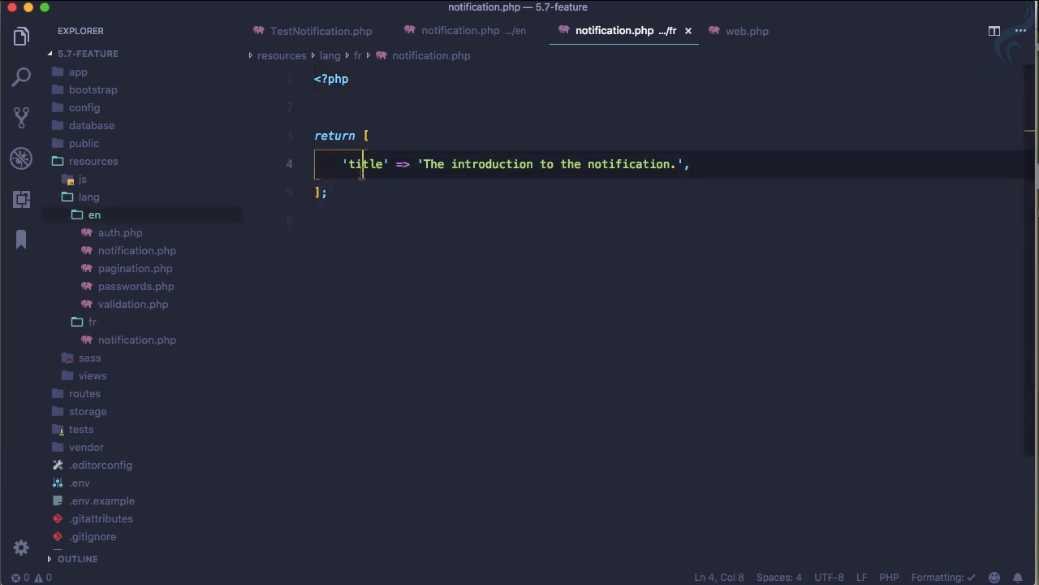
# Set the French title to 'L'introduction à la notification' and empty TestNotification's intro line.
pyautogui.click(422, 164)
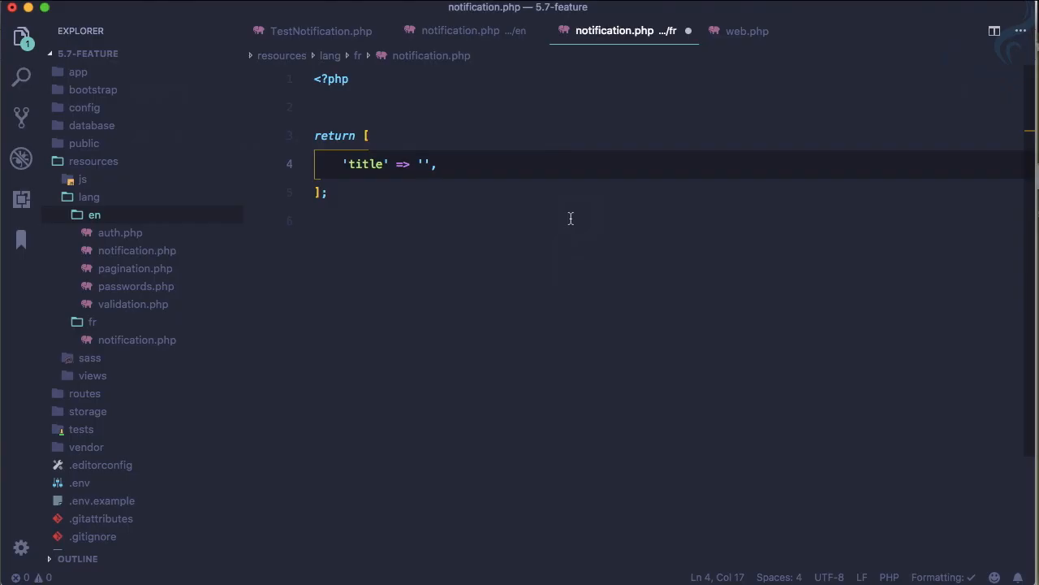
pyautogui.write("L'introduction à la notification")
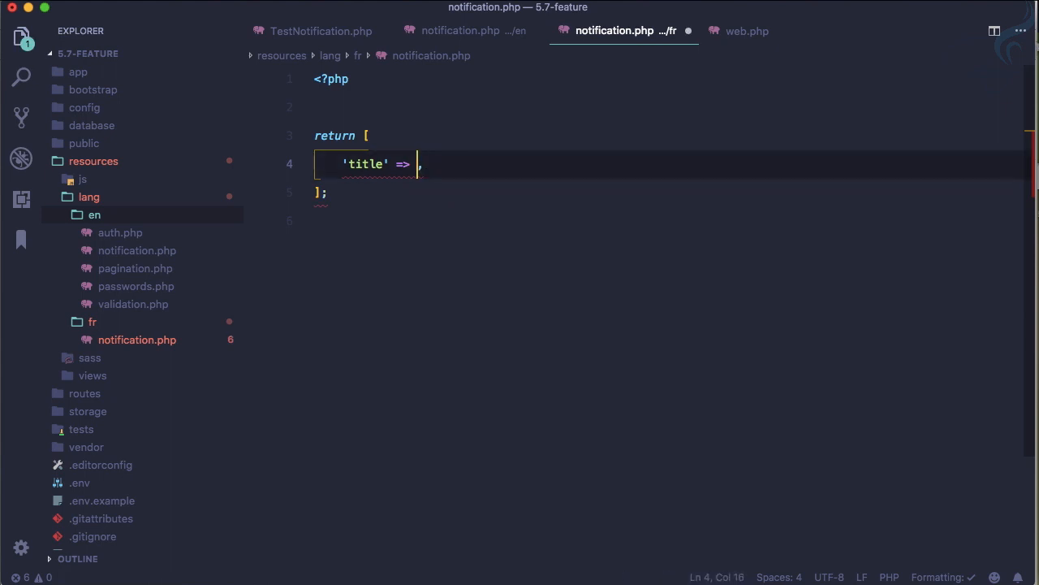
pyautogui.write('"')
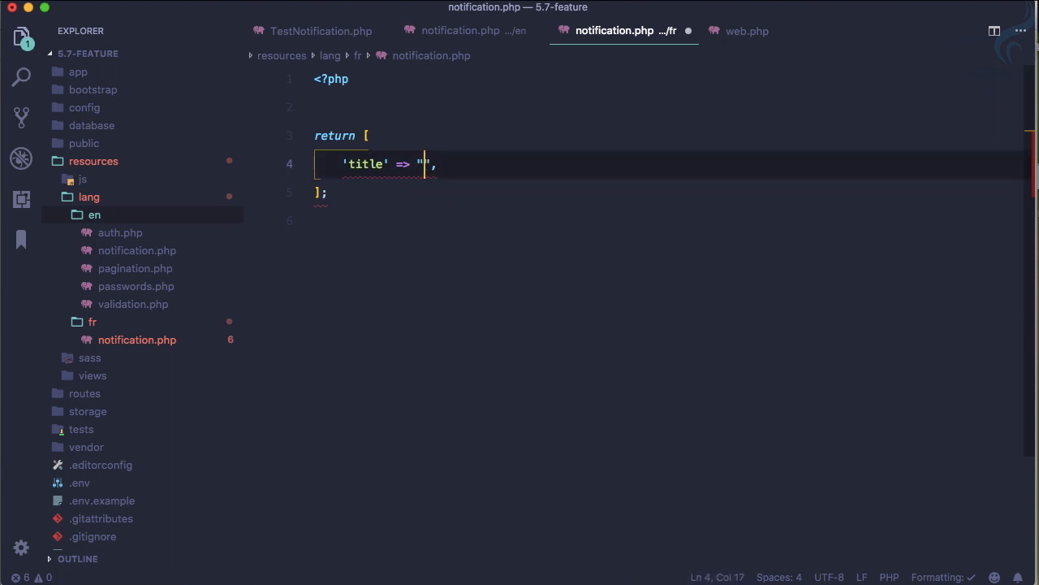
pyautogui.write("L'introduction à la notification")
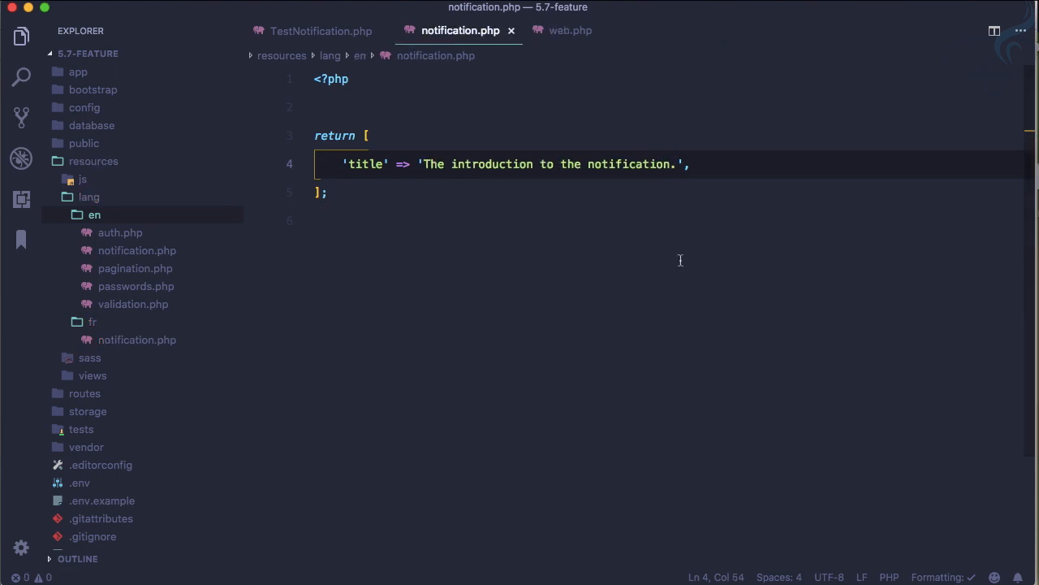
pyautogui.click(321, 31)
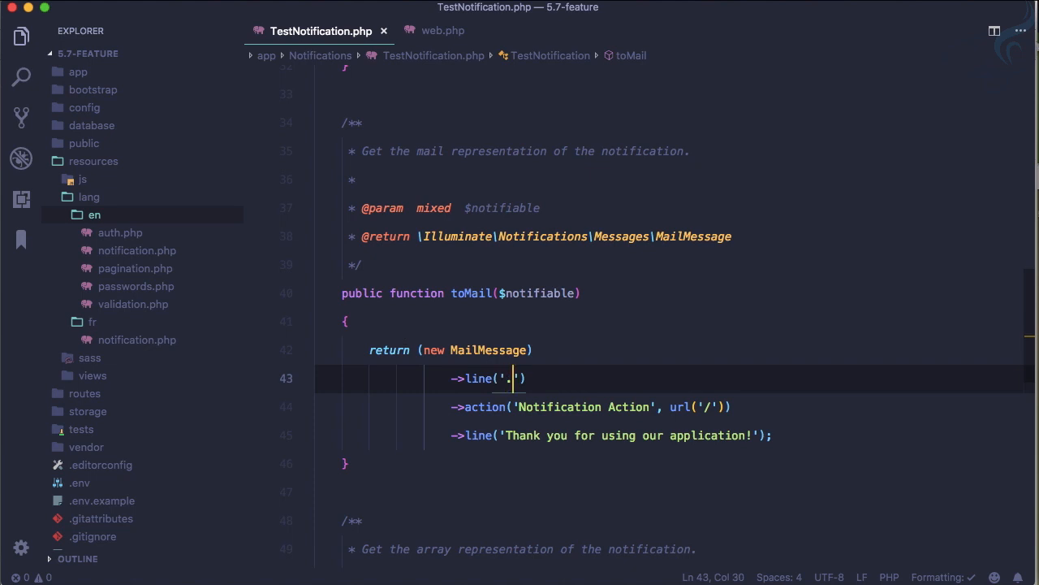
# Change the first mail line to __('notification.title'), then return to web.php.
pyautogui.press('Backspace')
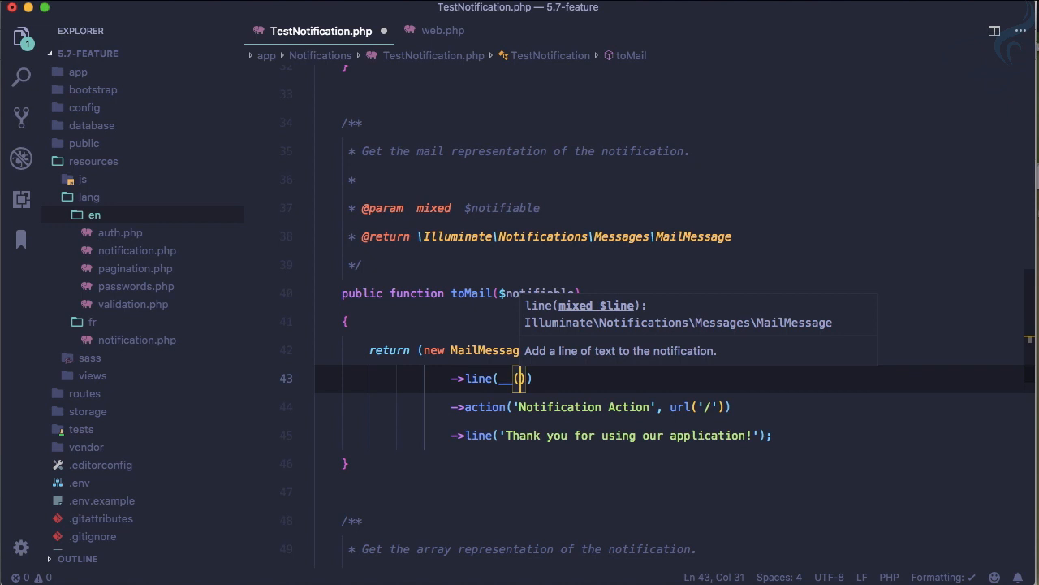
pyautogui.write("'no")
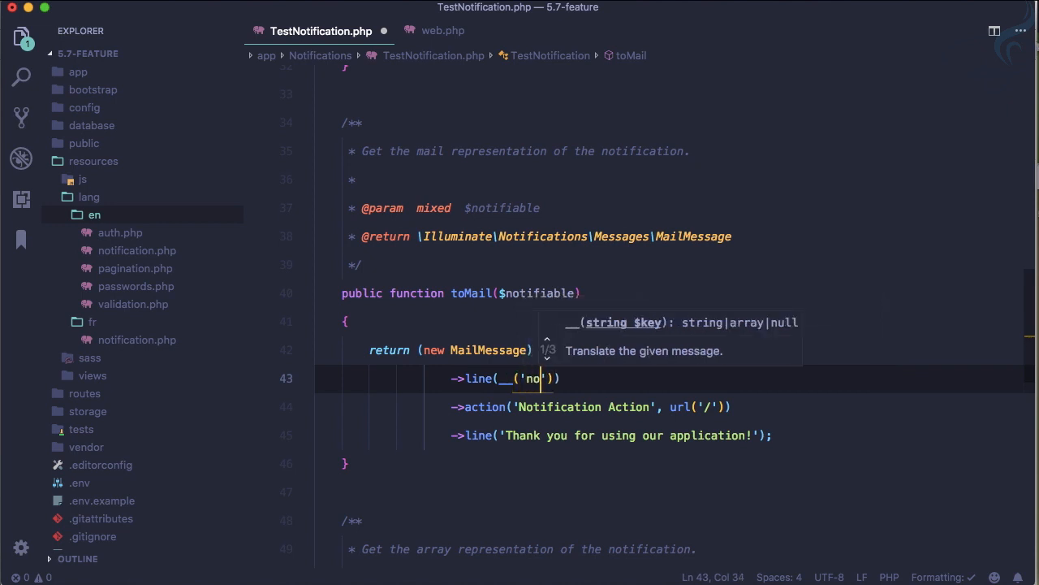
pyautogui.write('tification')
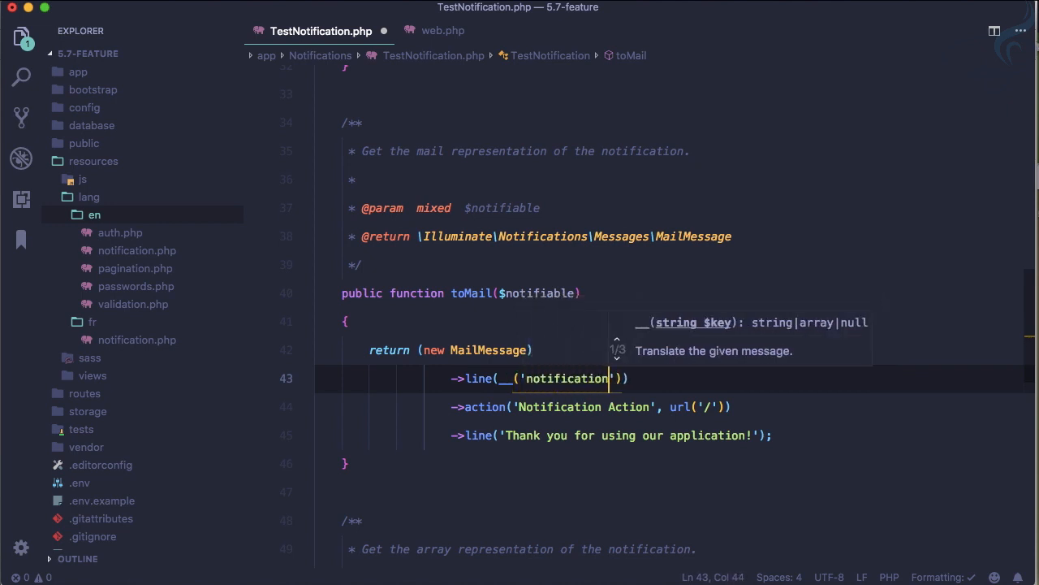
pyautogui.write('.title')
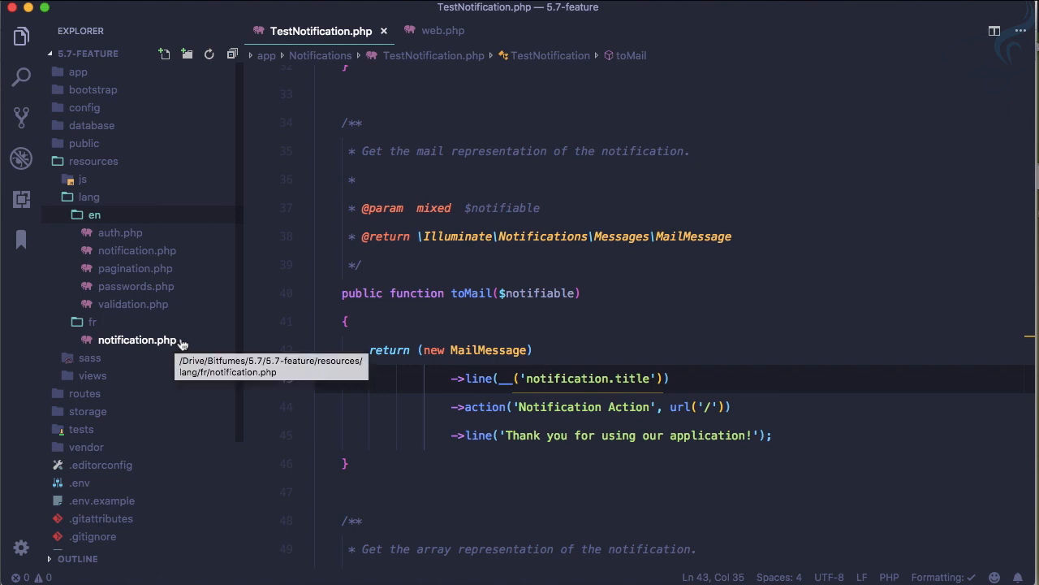
pyautogui.doubleClick(630, 378)
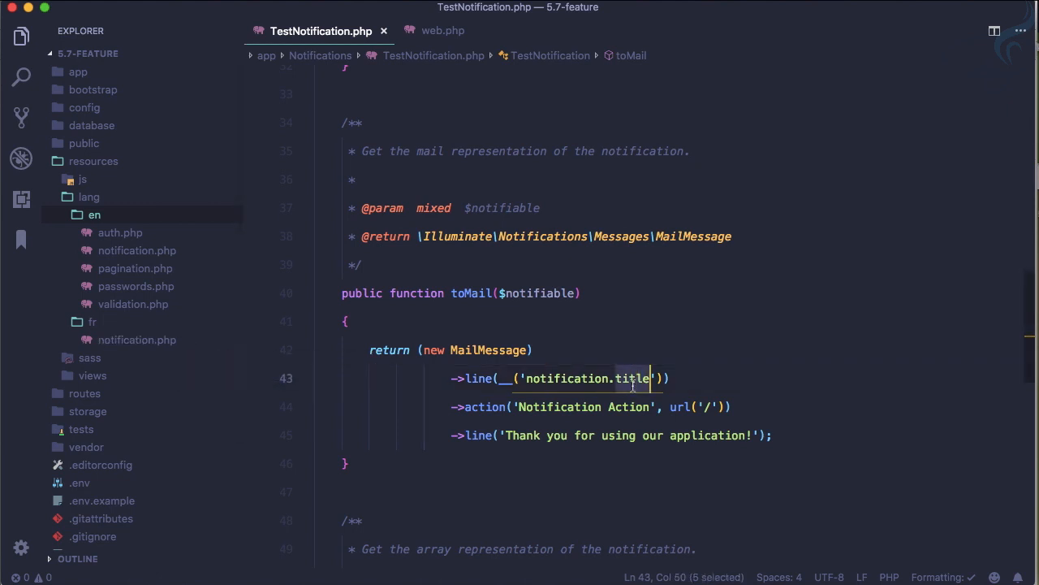
pyautogui.moveTo(138, 339)
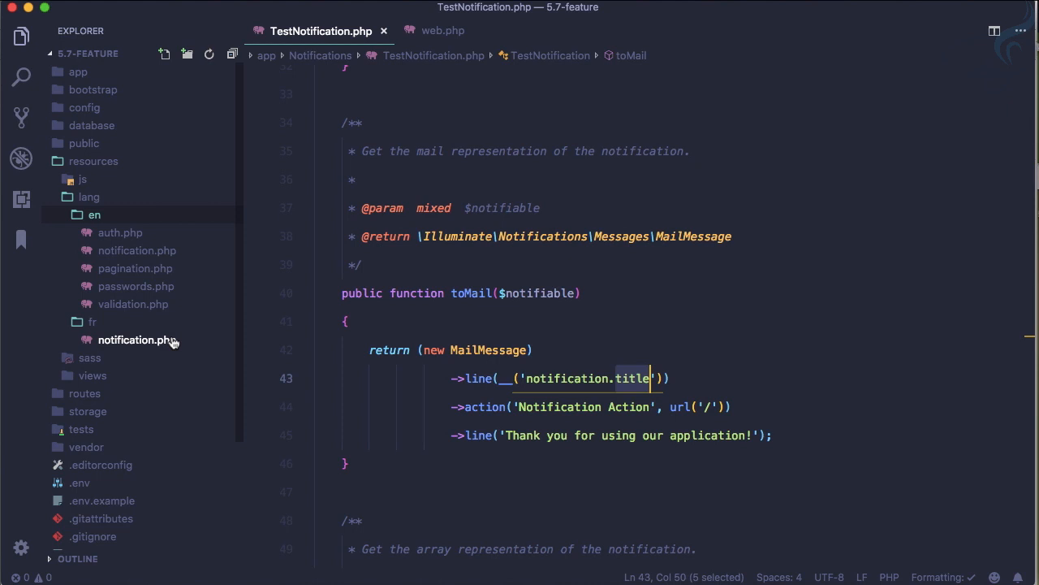
pyautogui.click(137, 340)
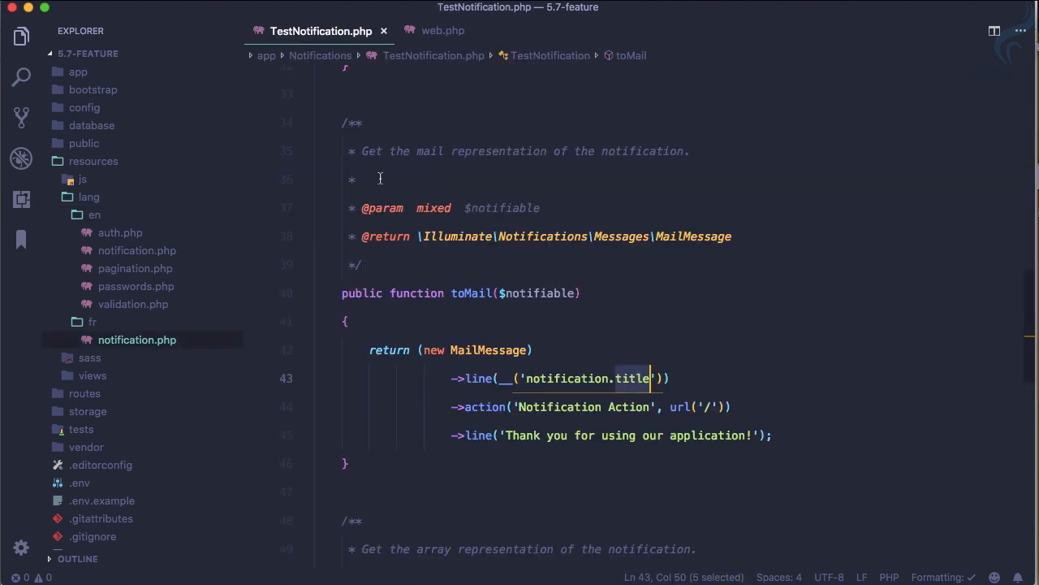
pyautogui.click(444, 31)
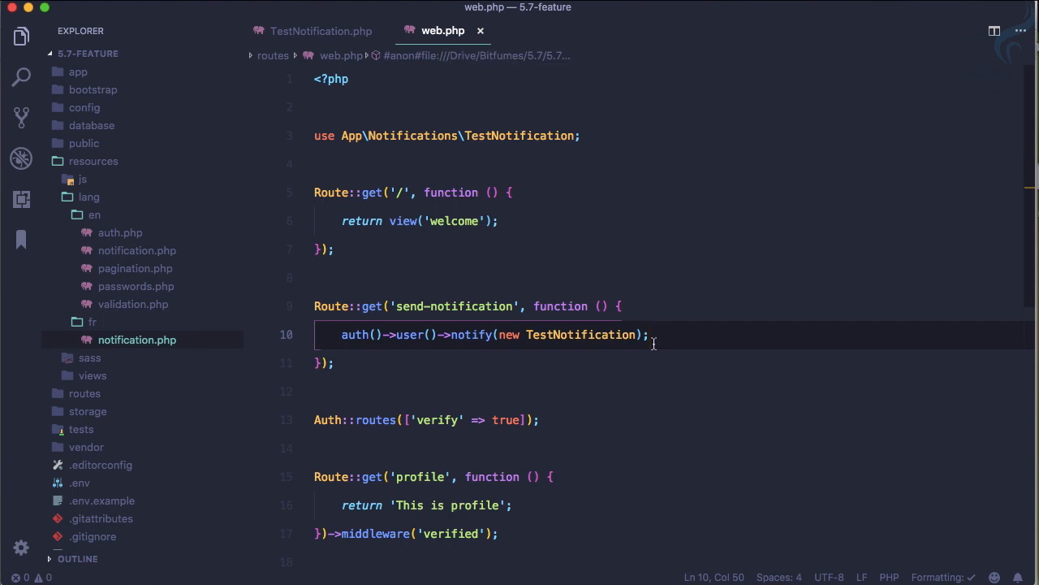
# Make the send-notification route send TestNotification with ->locale('fr').
pyautogui.doubleClick(581, 335)
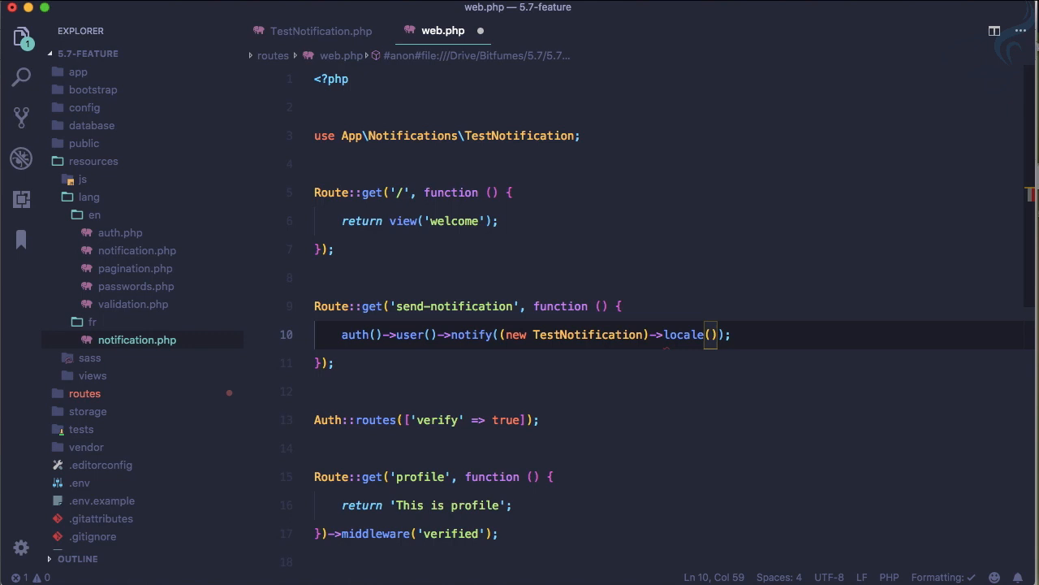
pyautogui.write("'f")
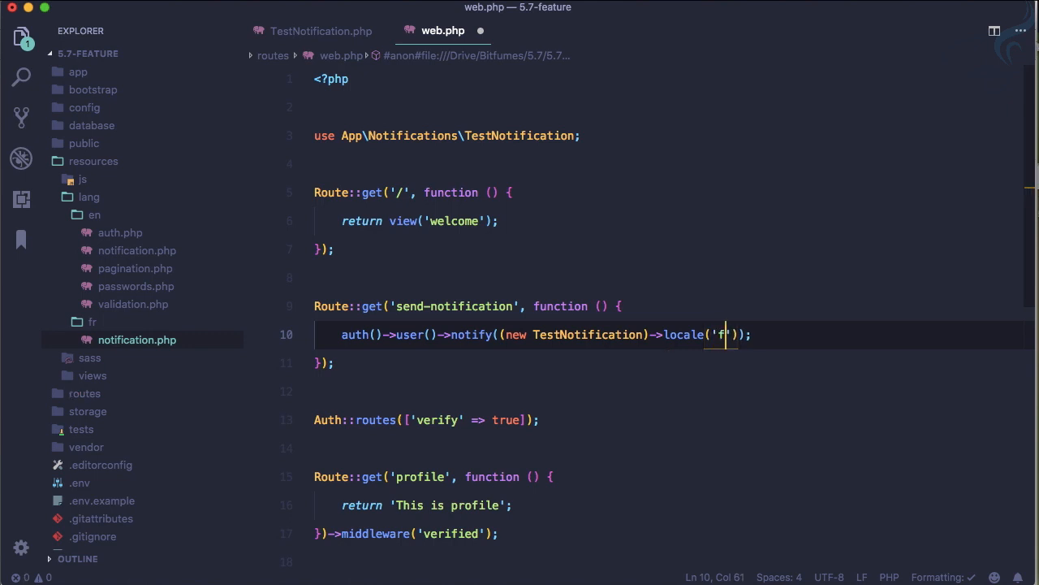
pyautogui.write('r')
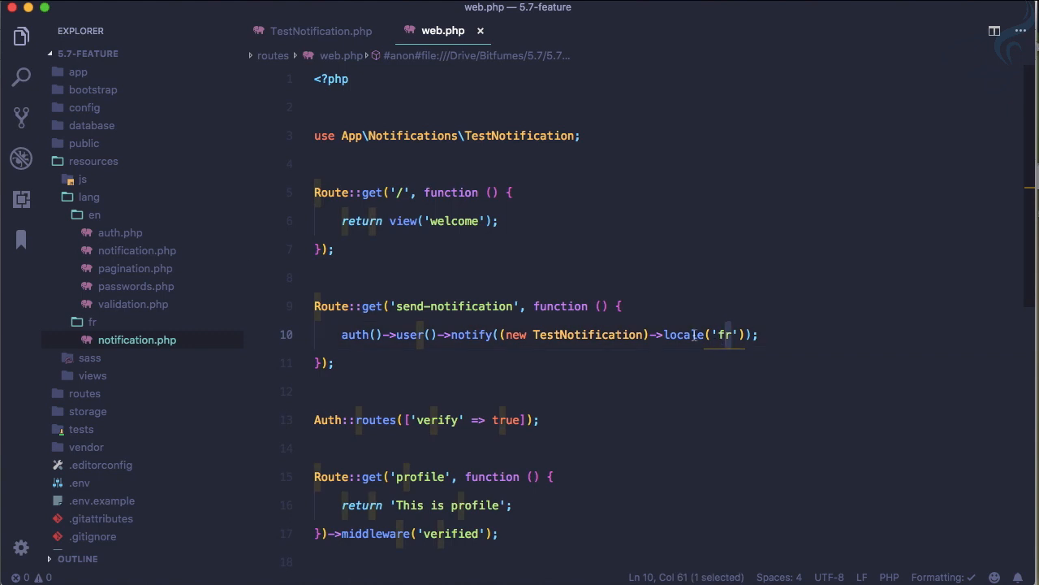
# Go to the TestNotification class definition from the route.
pyautogui.click(93, 321)
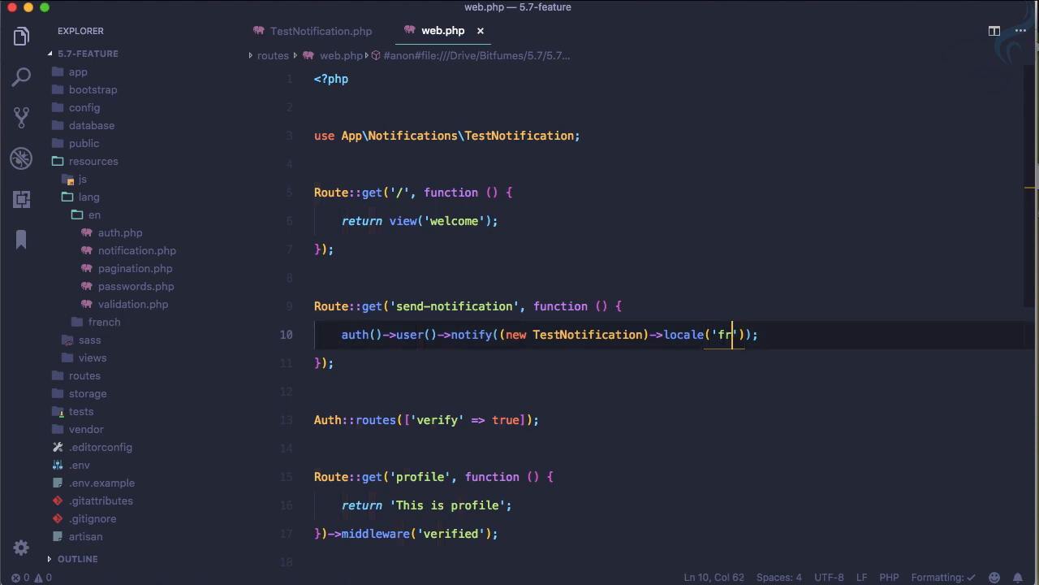
pyautogui.click(104, 321)
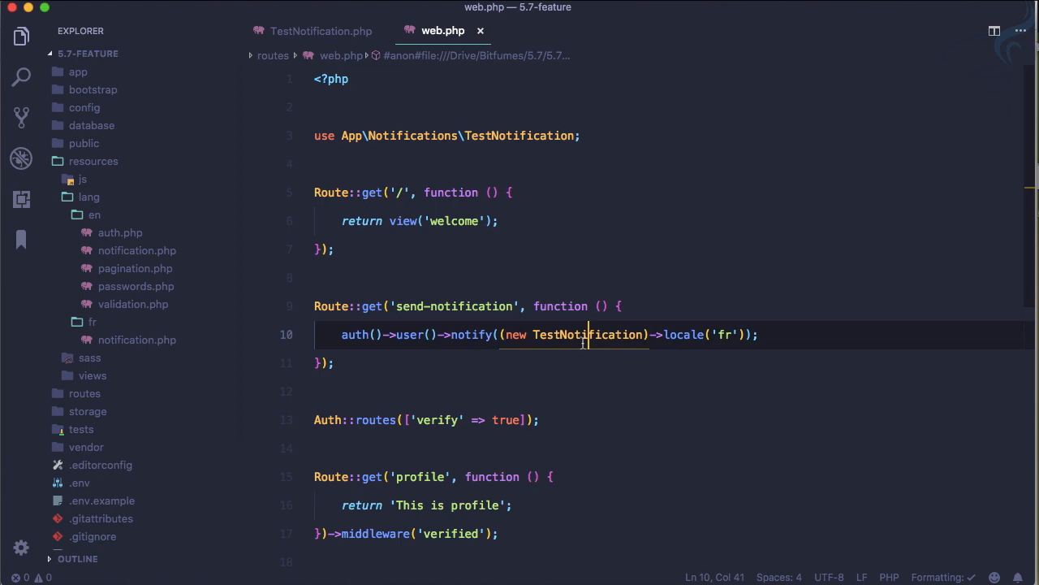
pyautogui.doubleClick(589, 335)
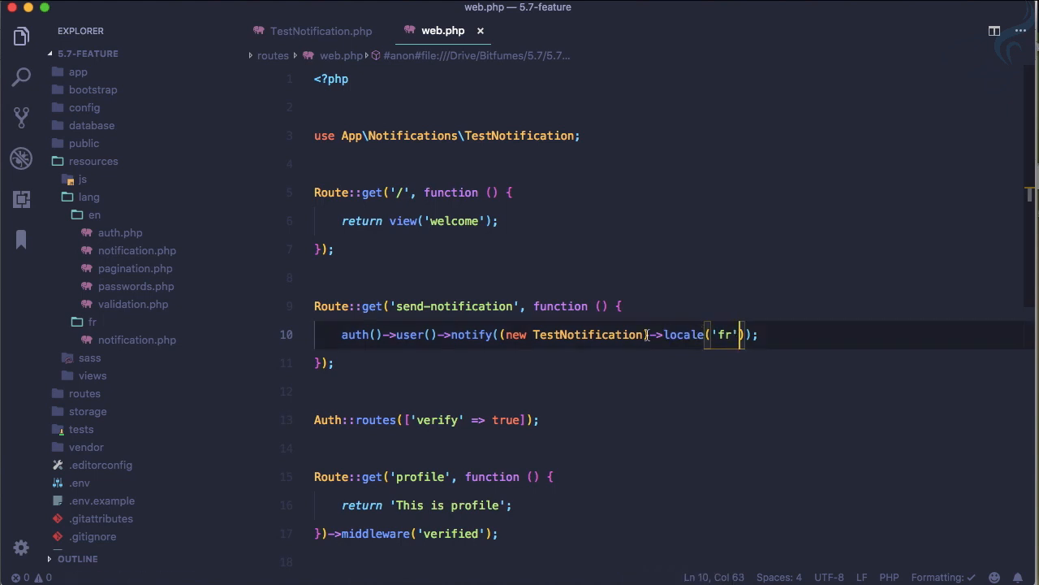
pyautogui.moveTo(589, 334)
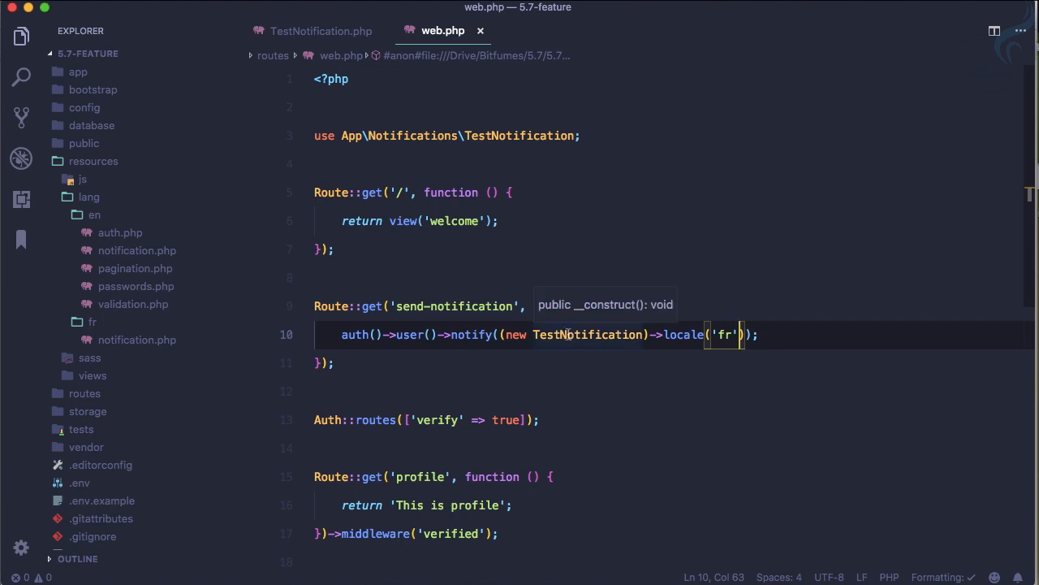
pyautogui.click(321, 31)
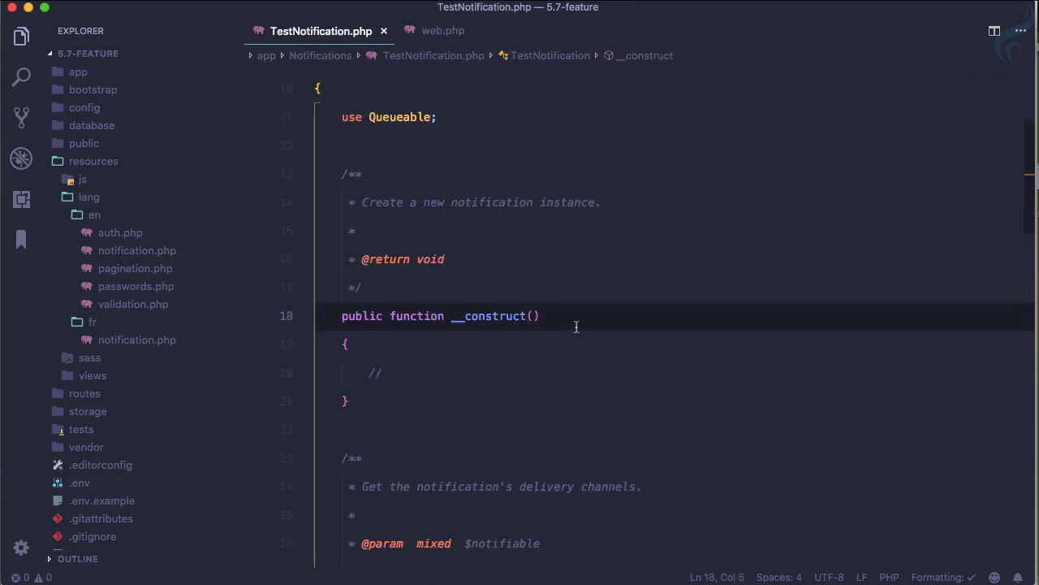
pyautogui.scroll(-3)
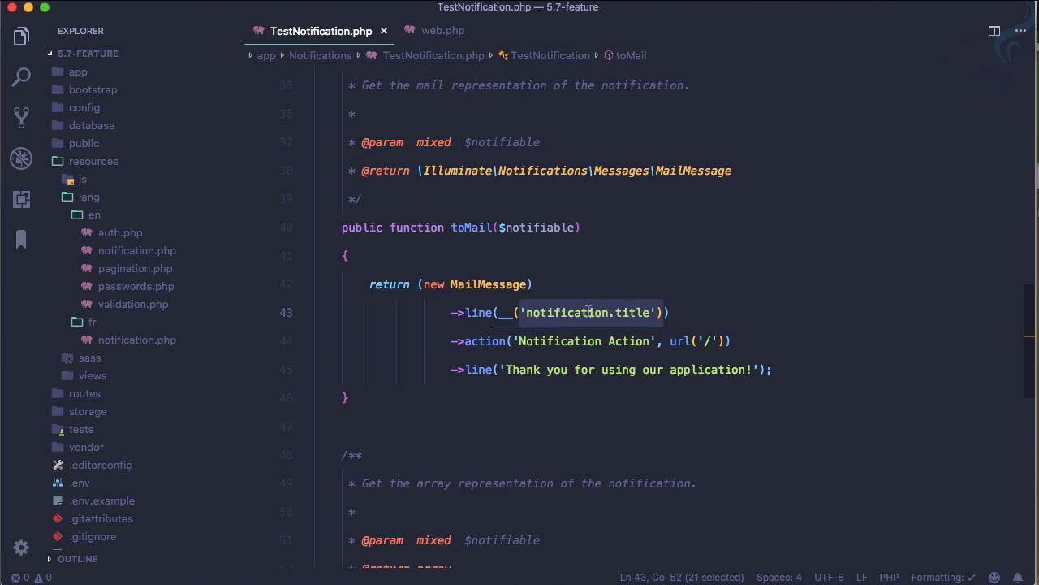
pyautogui.click(469, 313)
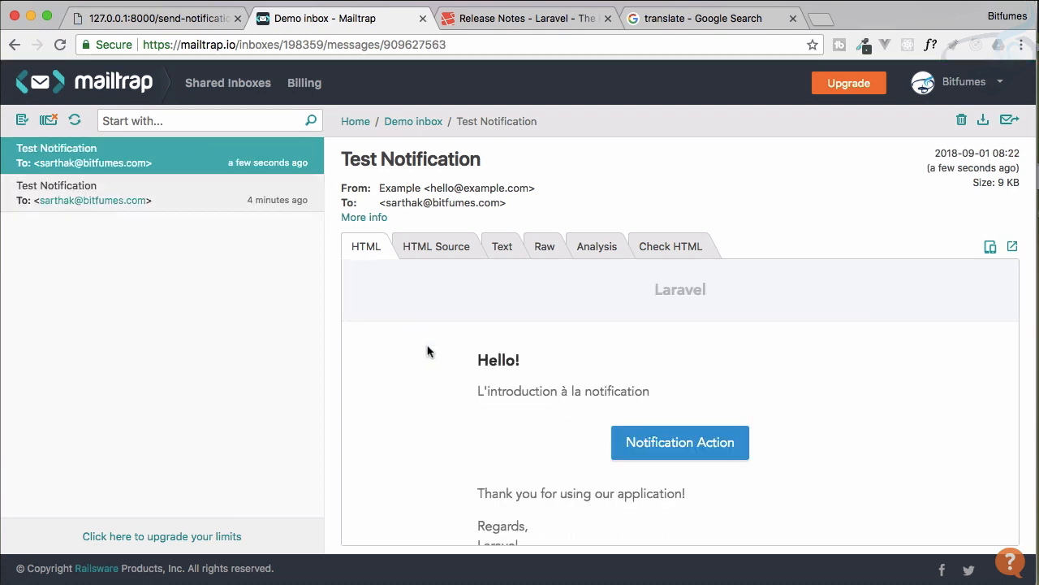
# Highlight the French introduction line in the newest Test Notification email.
pyautogui.moveTo(479, 391); pyautogui.dragTo(650, 390)
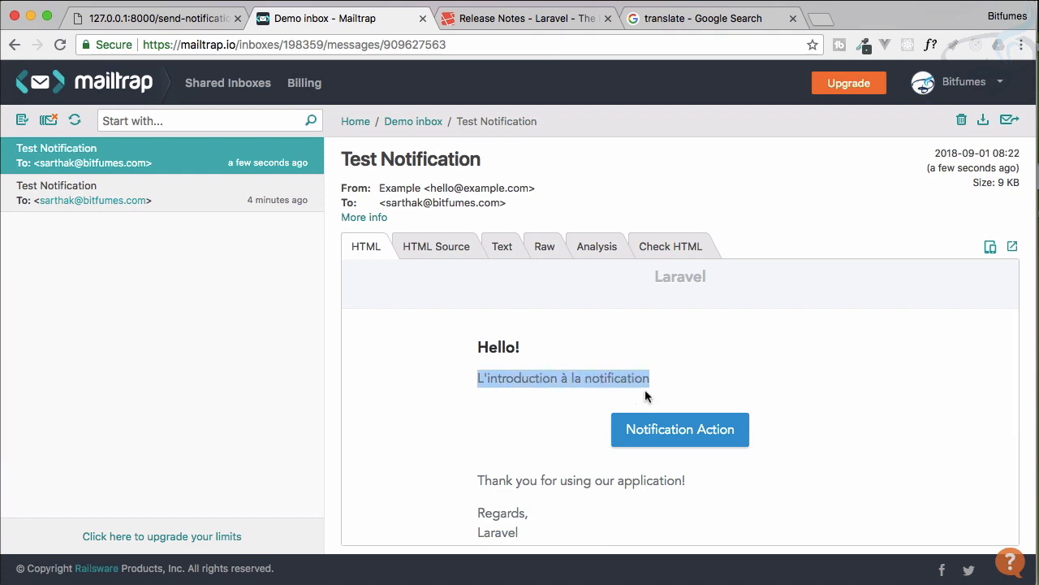
pyautogui.moveTo(648, 396)
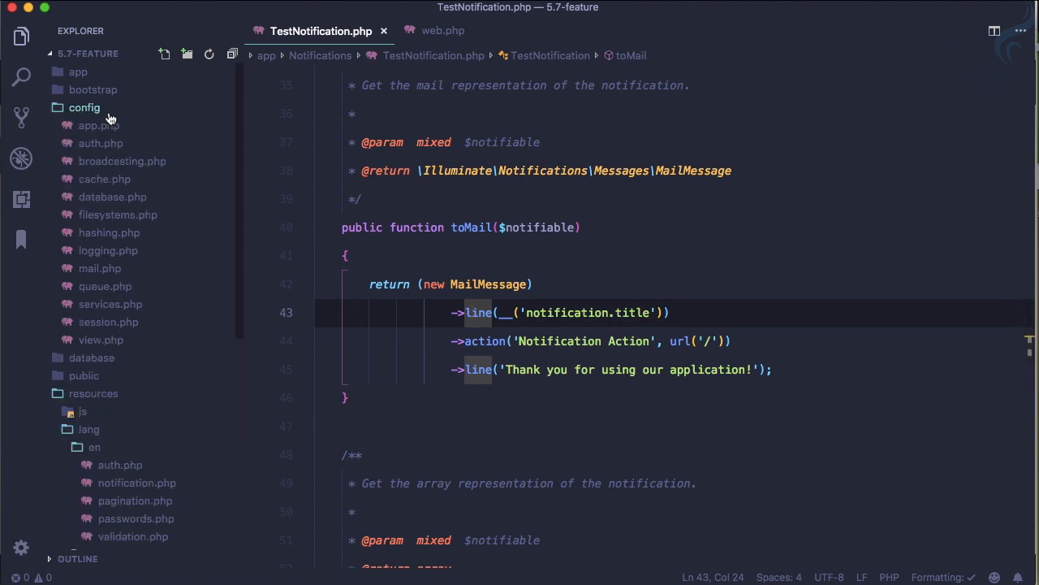
# Confirm config/app.php keeps 'locale' => 'en', then close the file.
pyautogui.click(98, 125)
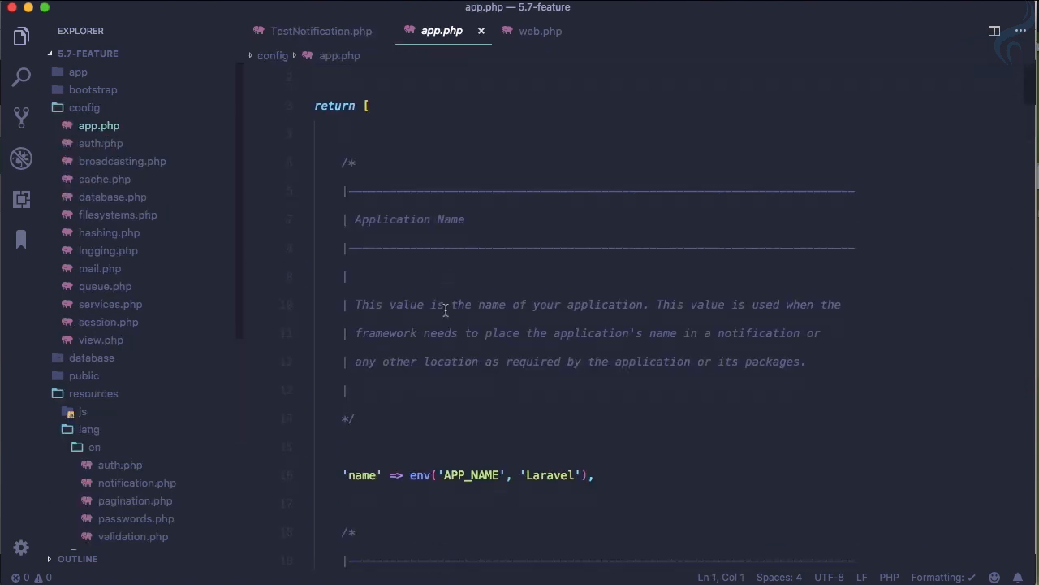
pyautogui.scroll(-3)
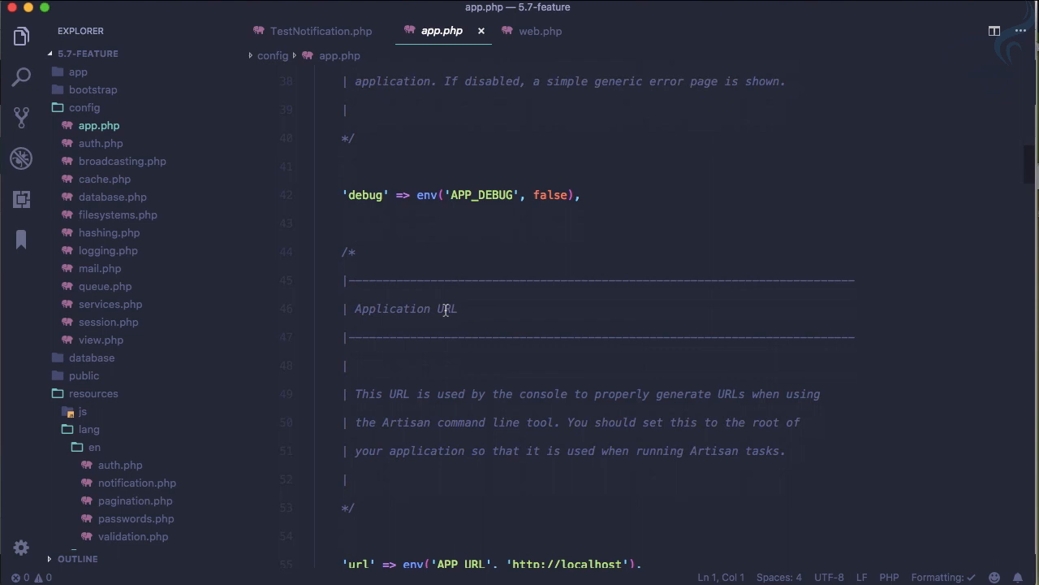
pyautogui.scroll(-3)
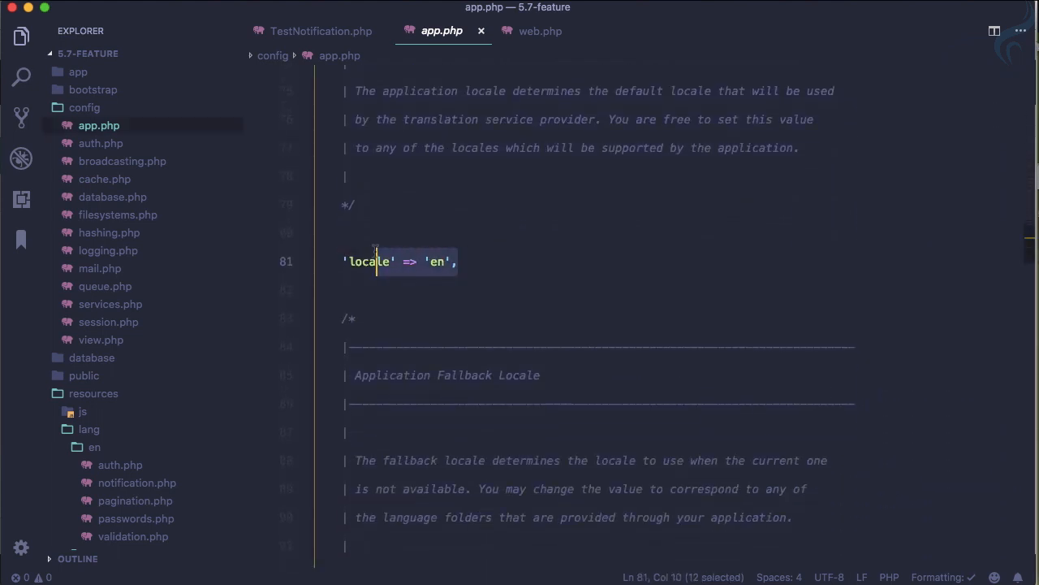
pyautogui.click(321, 31)
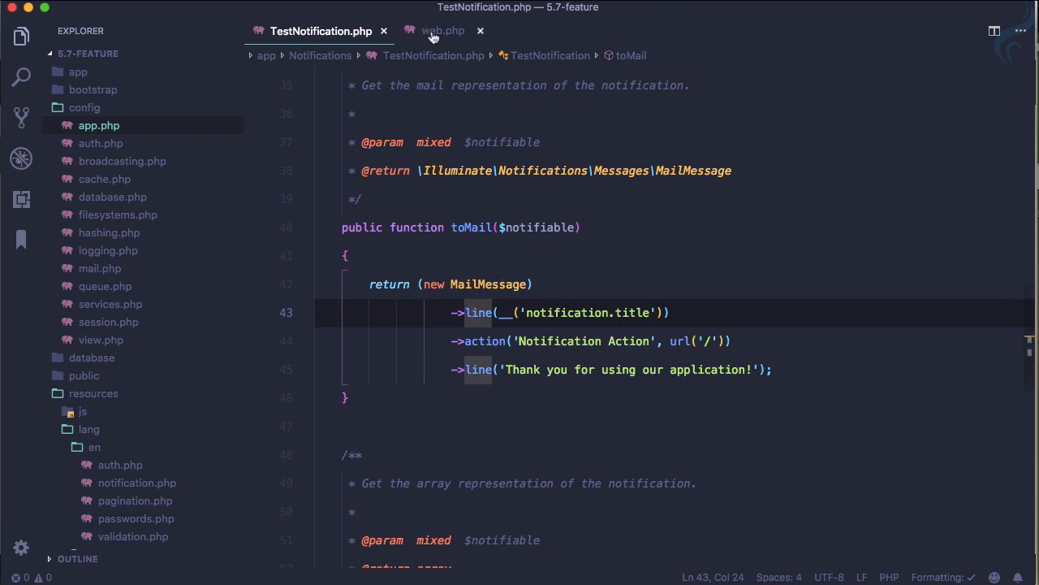
# Return to web.php and highlight 'fr' in the locale() call.
pyautogui.click(442, 31)
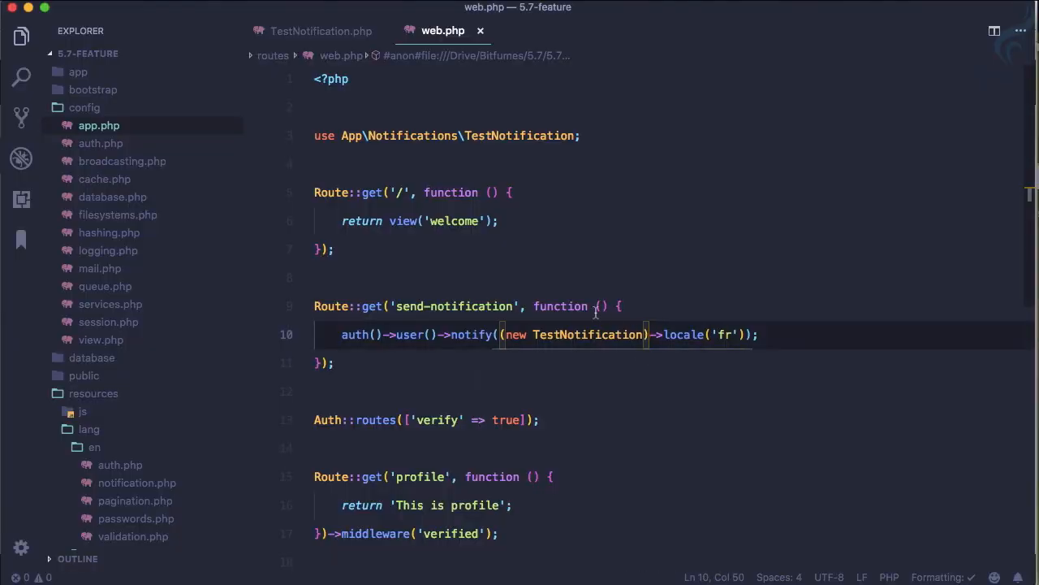
pyautogui.moveTo(570, 285)
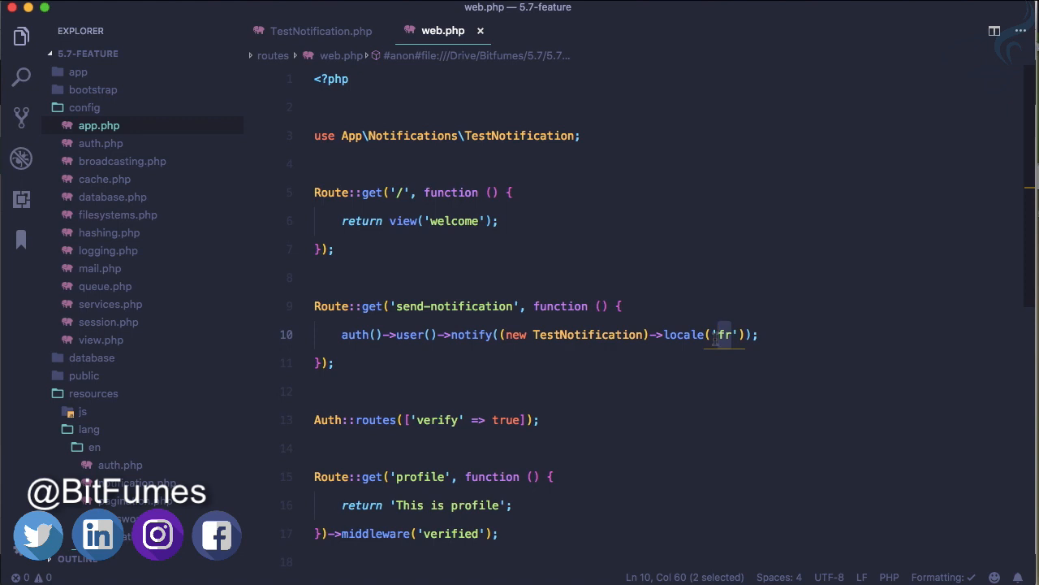
pyautogui.click(94, 447)
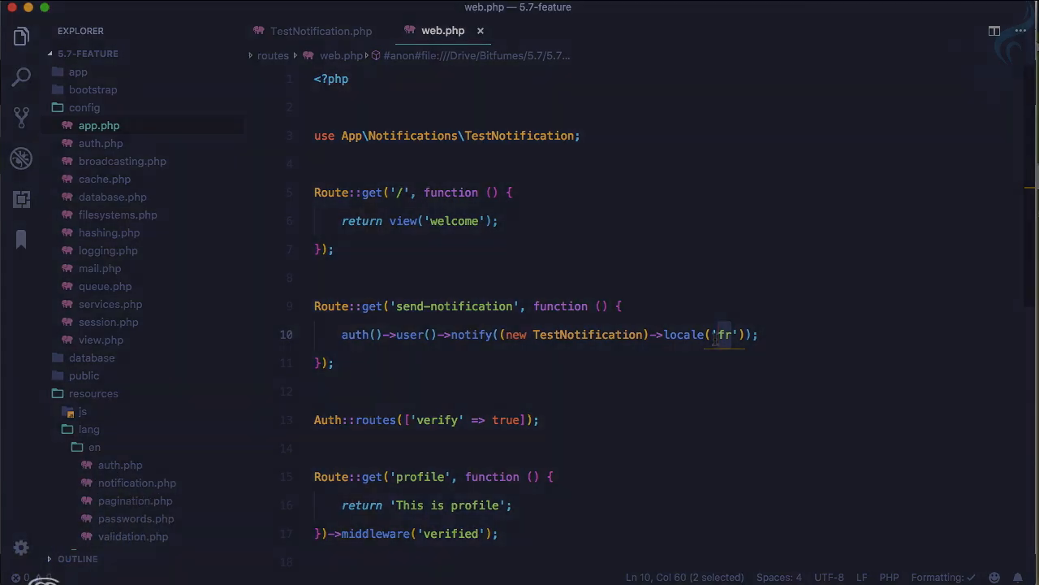